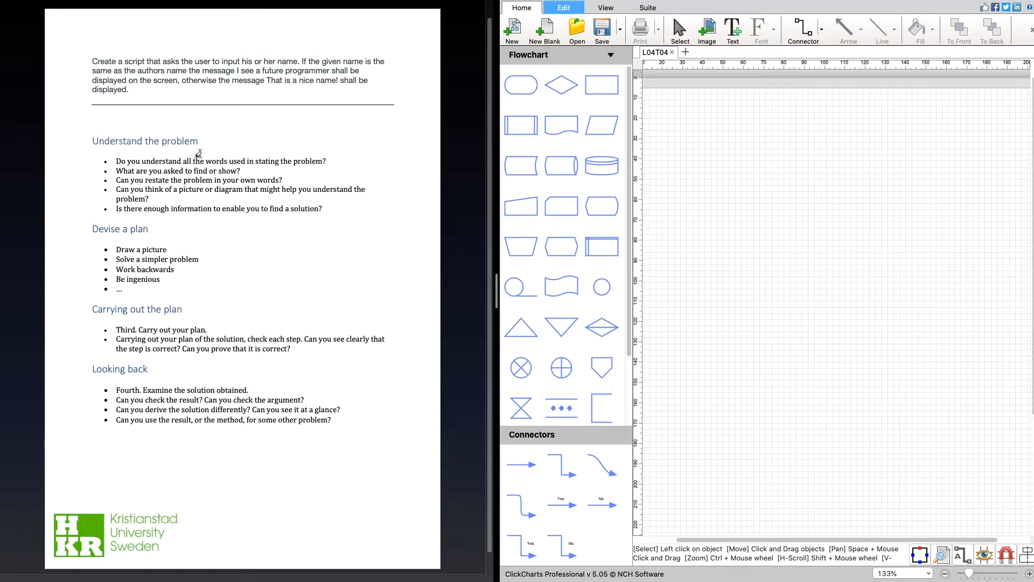
mouse_move(281, 142)
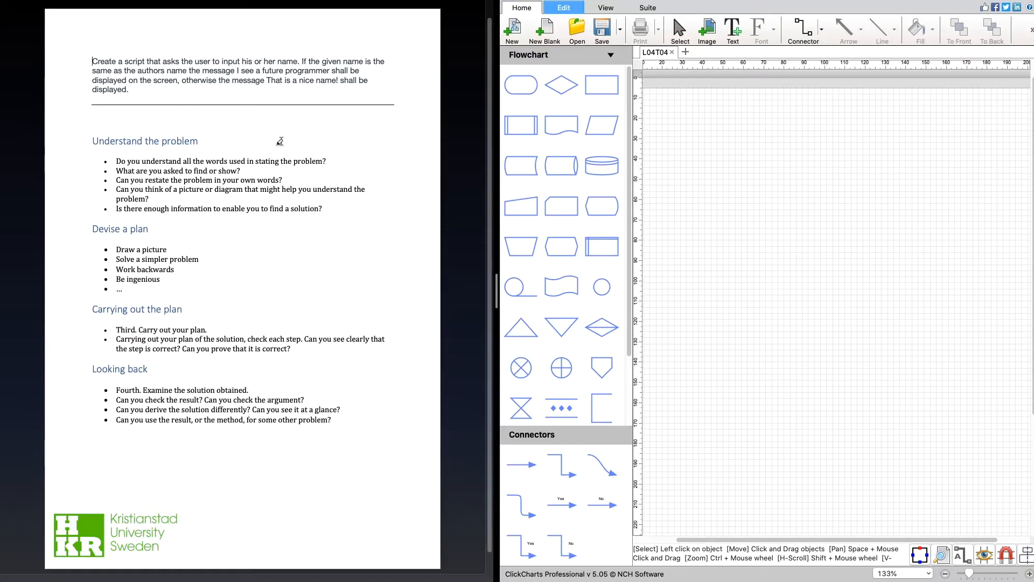
mouse_move(196, 98)
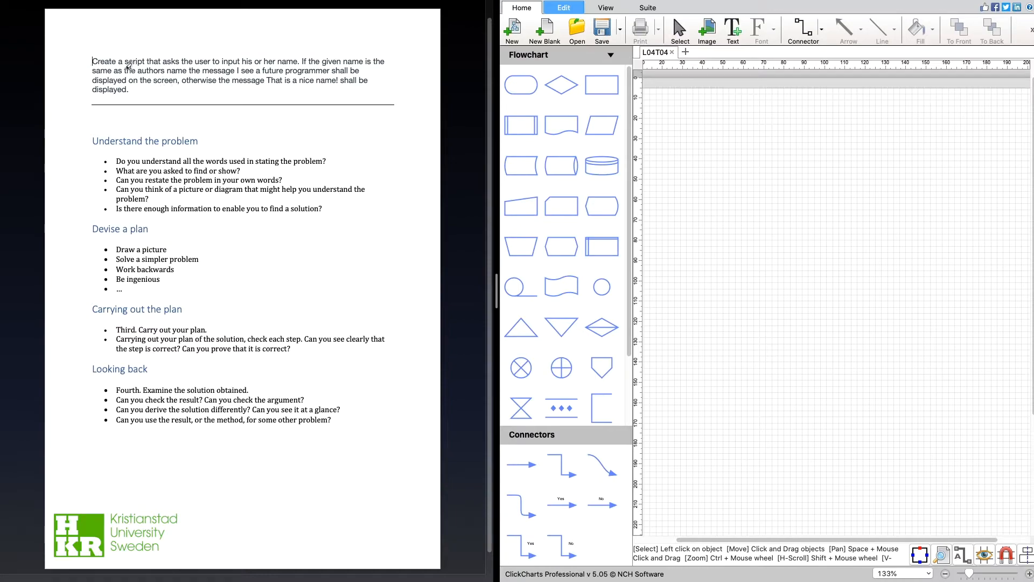
mouse_move(163, 62)
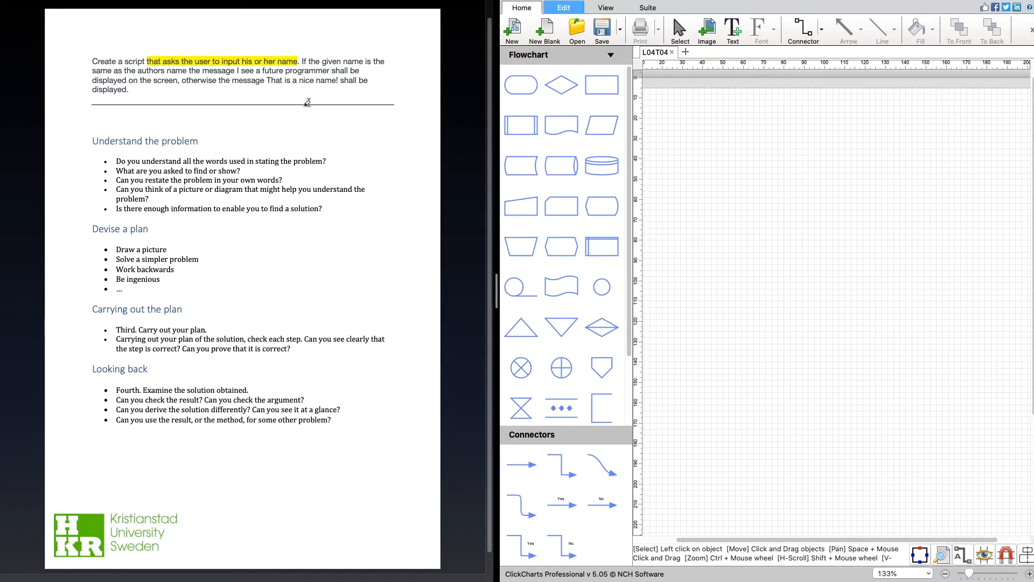
mouse_move(289, 118)
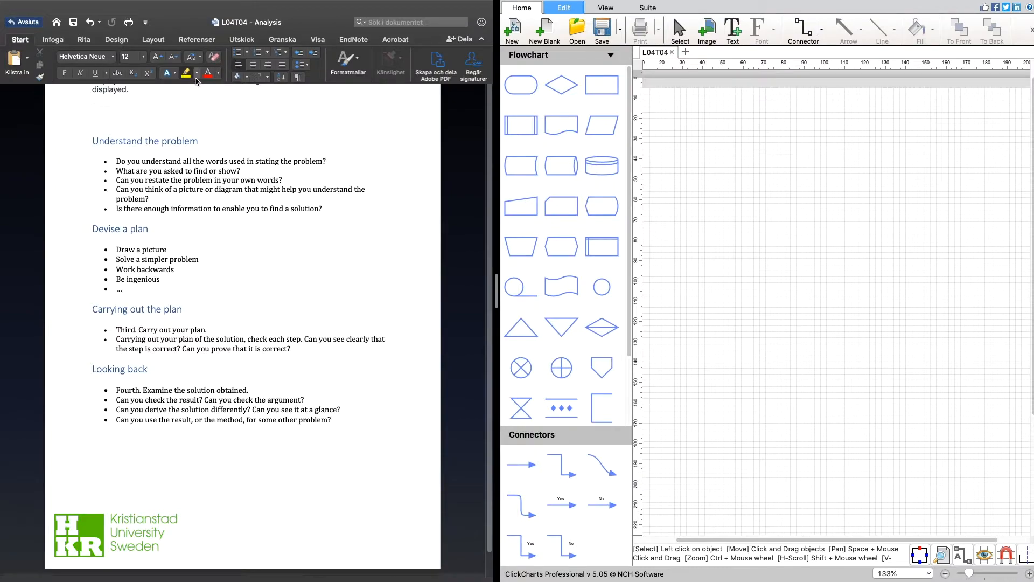
Highlight in pink the author-name condition sentence and the 'That is a nice name' message
click(186, 72)
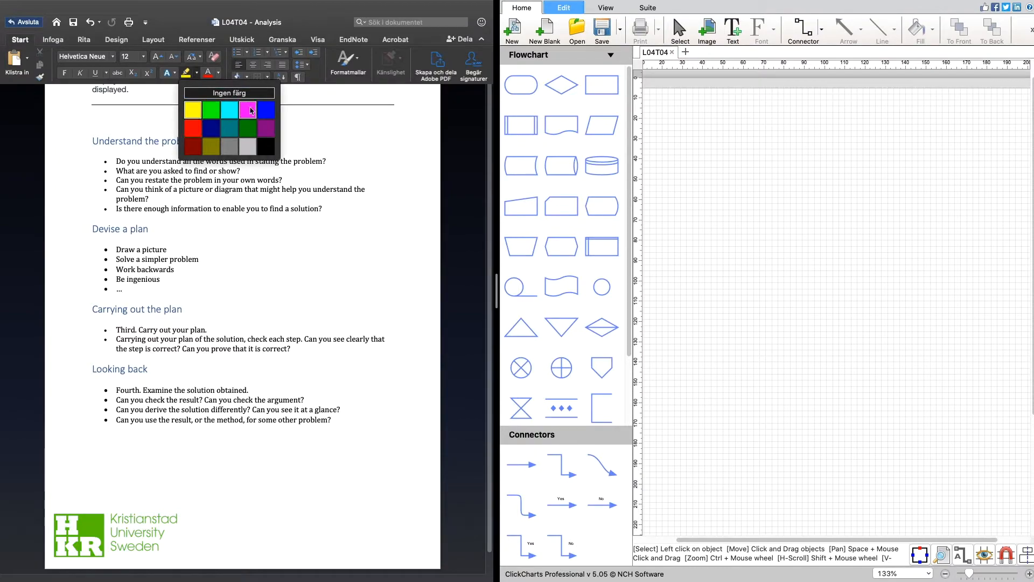
click(192, 110)
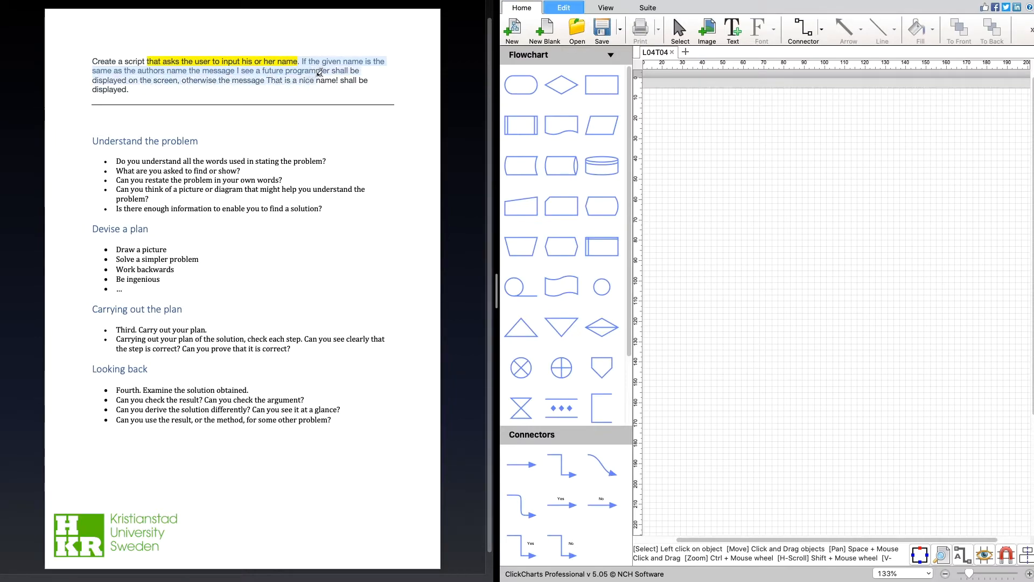
drag(299, 61, 330, 71)
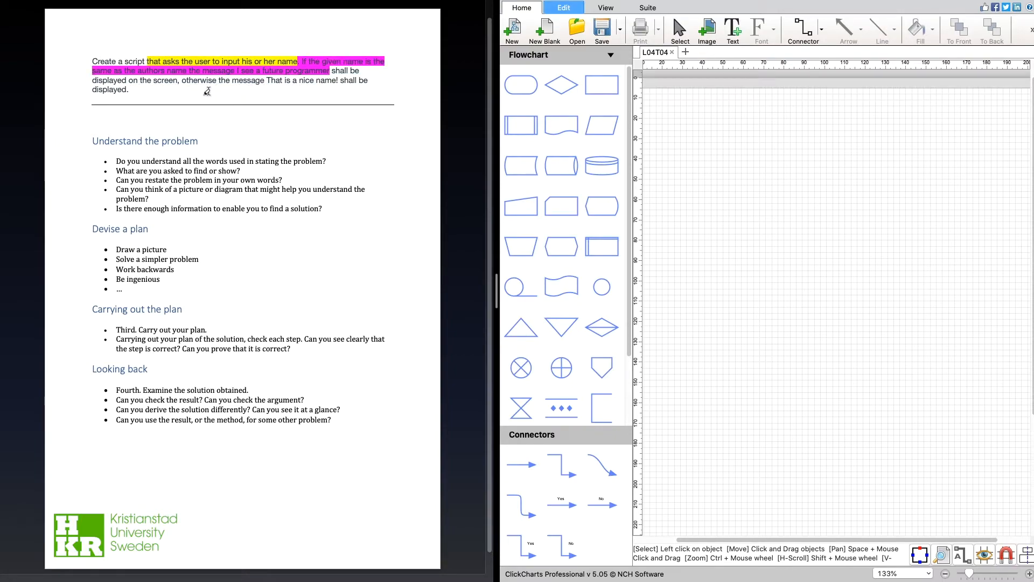
mouse_move(248, 86)
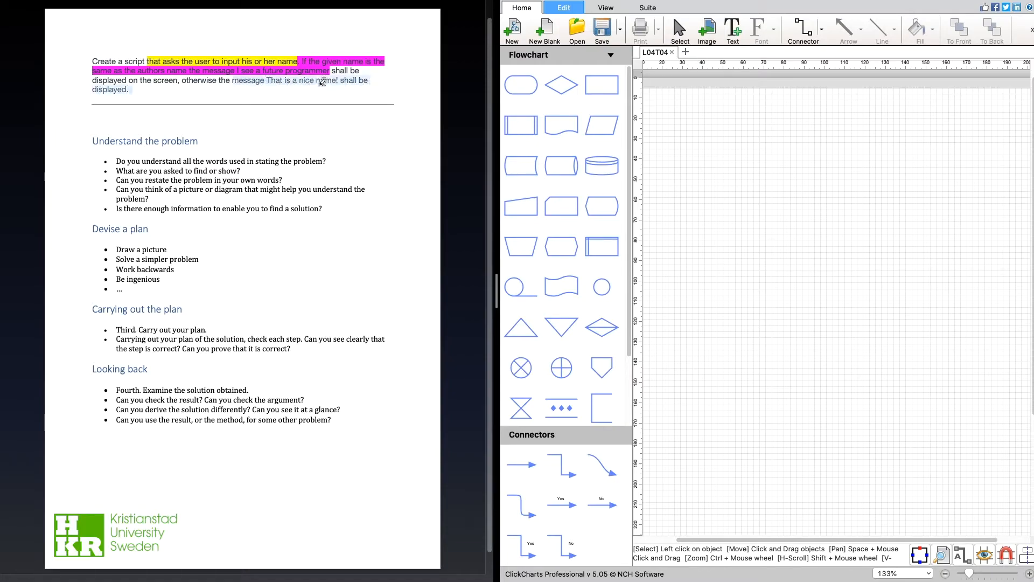
drag(248, 80, 339, 79)
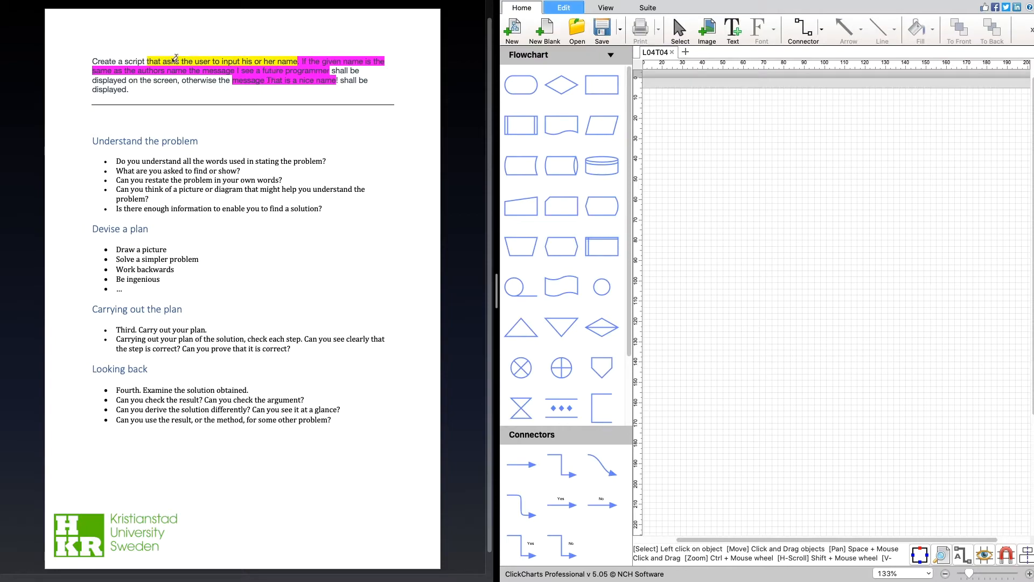
mouse_move(191, 60)
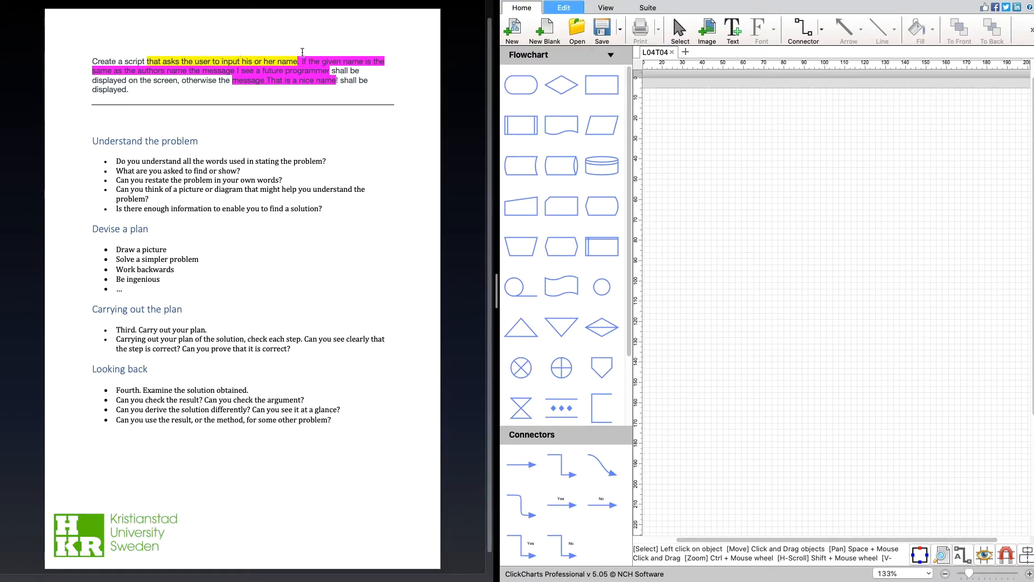
mouse_move(339, 45)
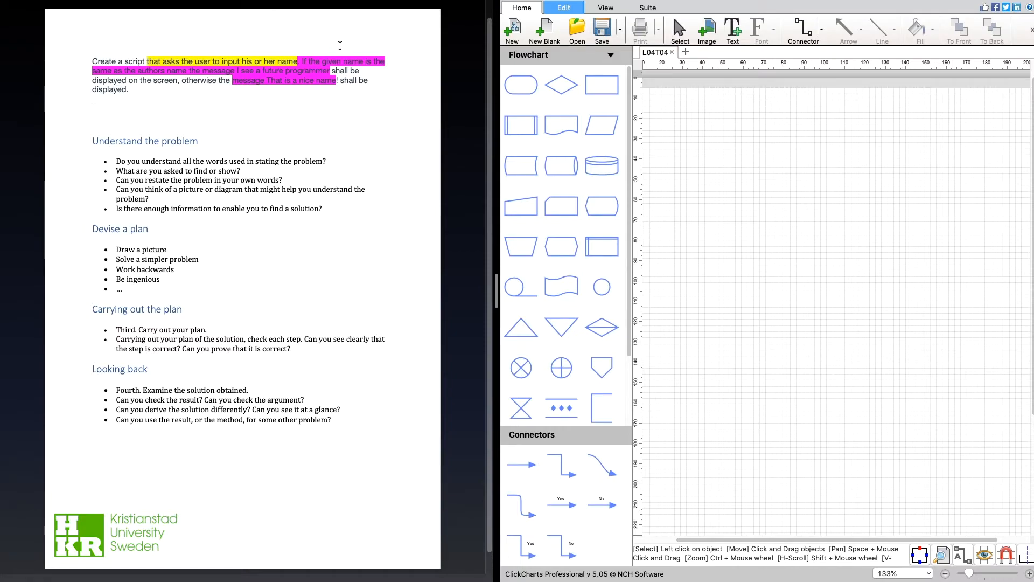
mouse_move(339, 64)
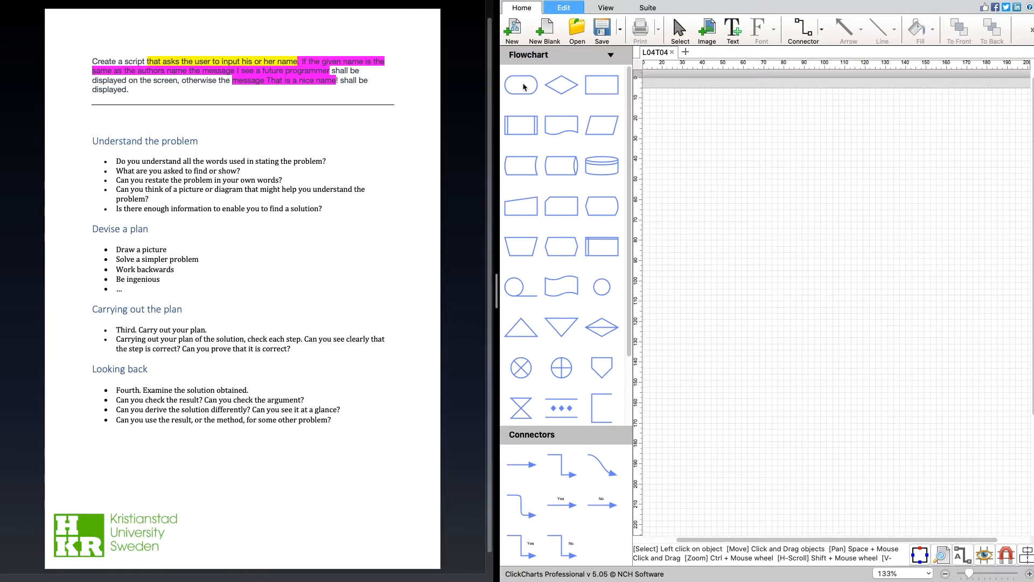
Place a Start terminator at the top with text size 8 and an End terminator at the bottom
click(520, 84)
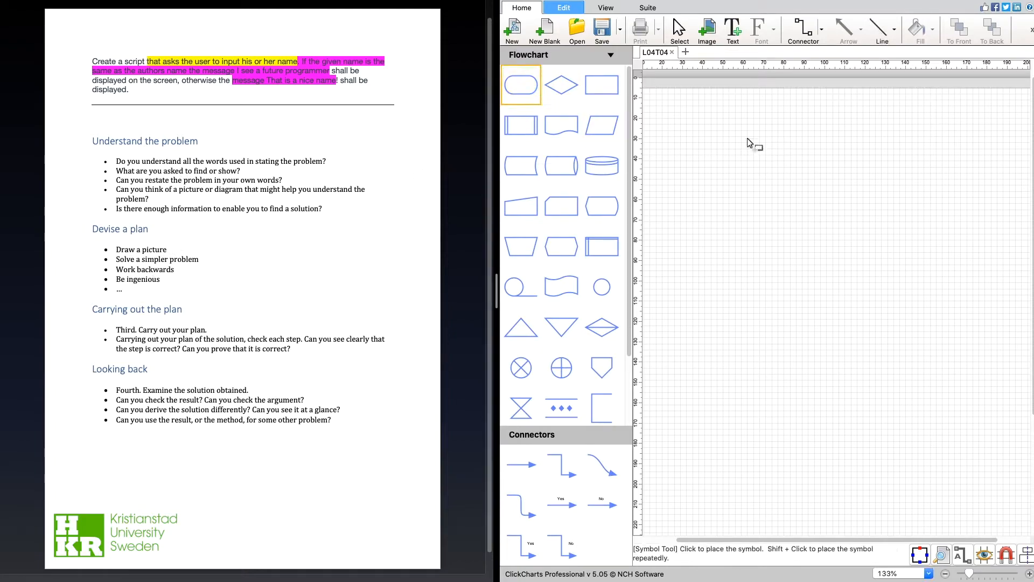
click(778, 118)
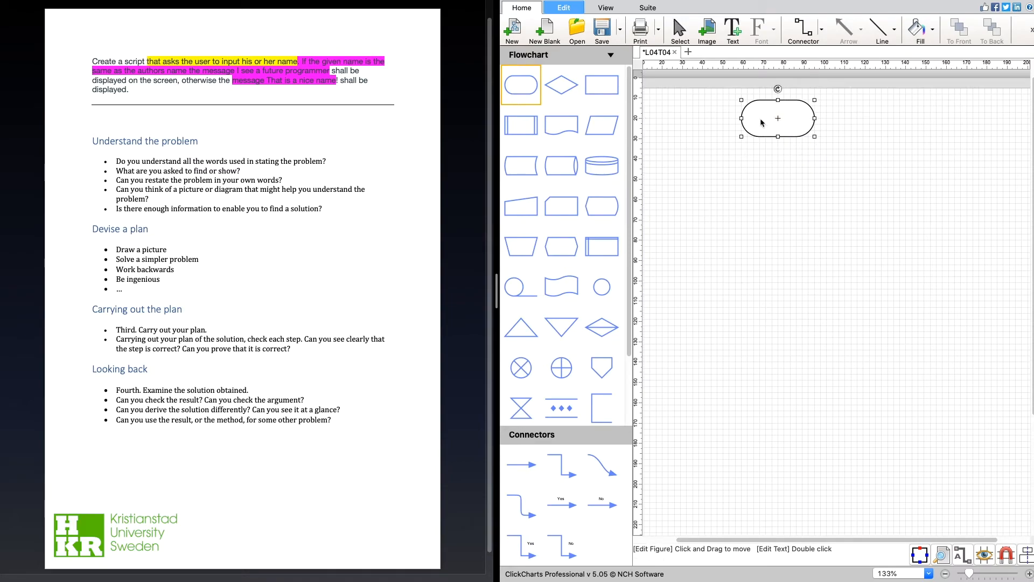
click(737, 61)
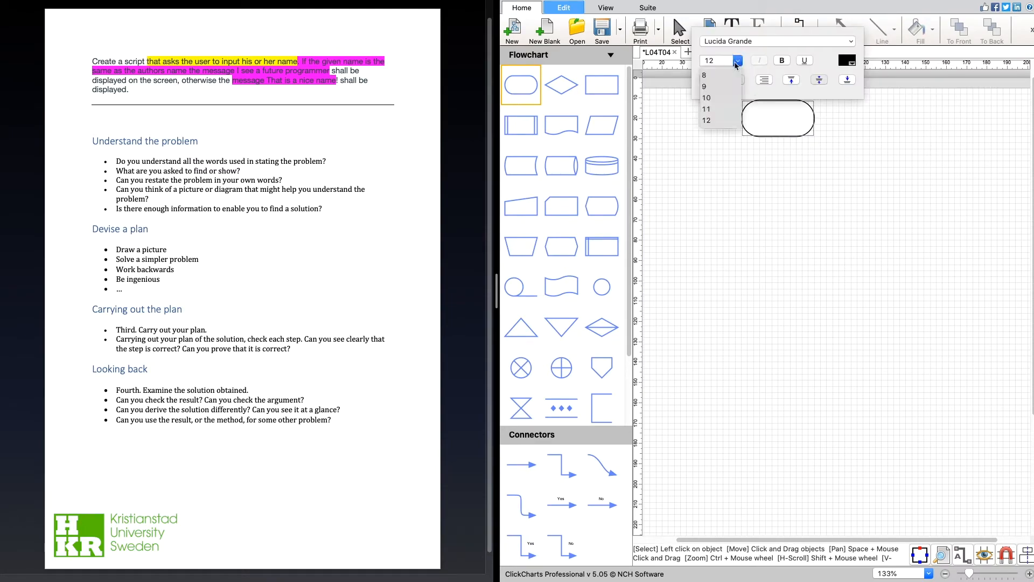
click(703, 74)
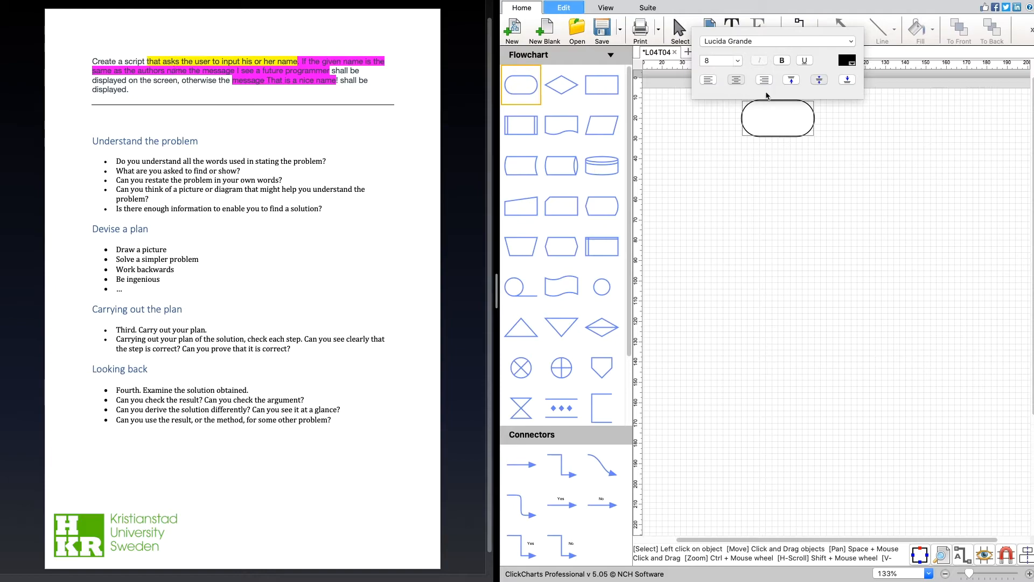
text(Start)
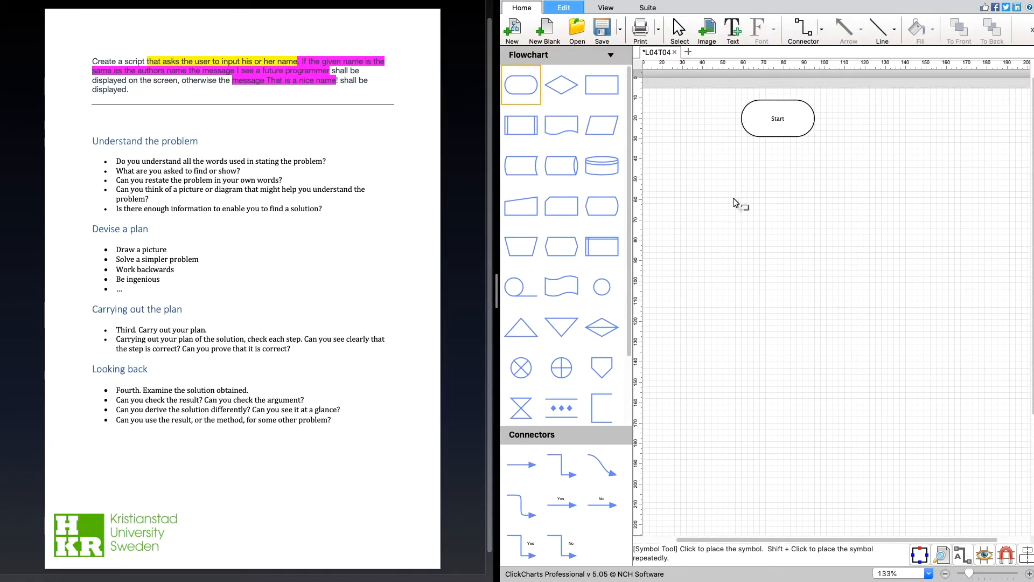
click(778, 435)
text(End)
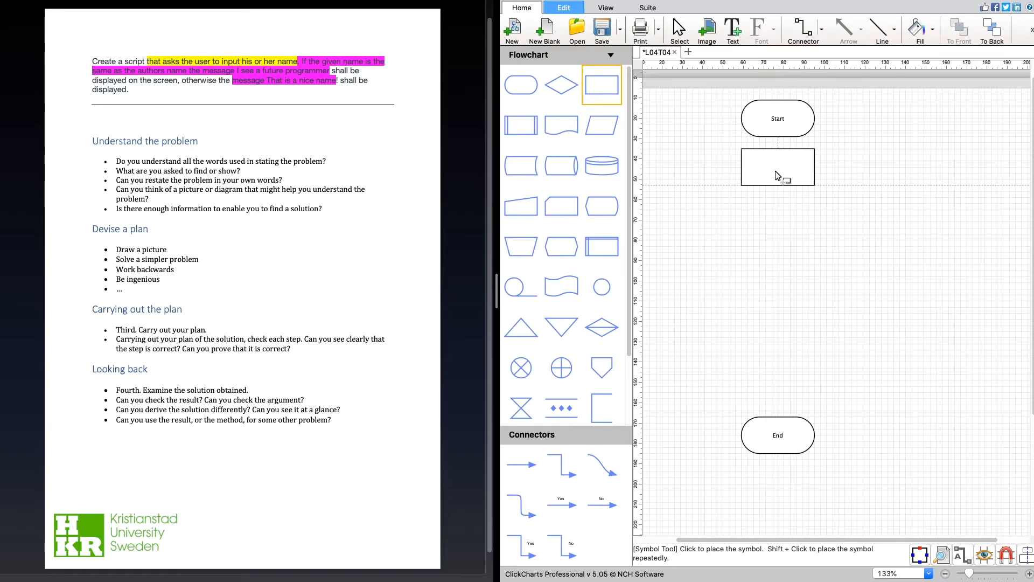
Place a process box below Start and label it 'Declare the authors name'
click(777, 167)
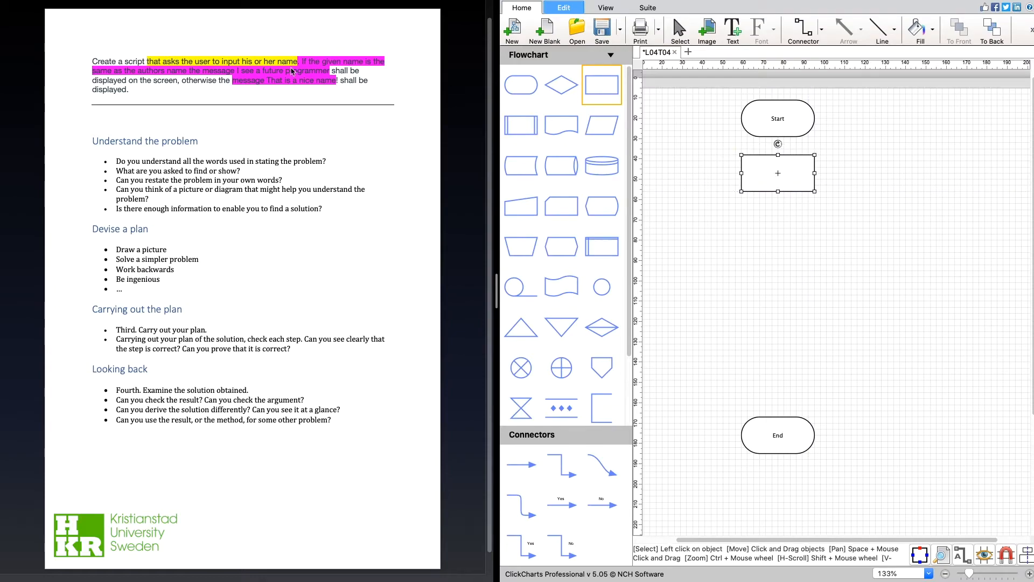
mouse_move(178, 54)
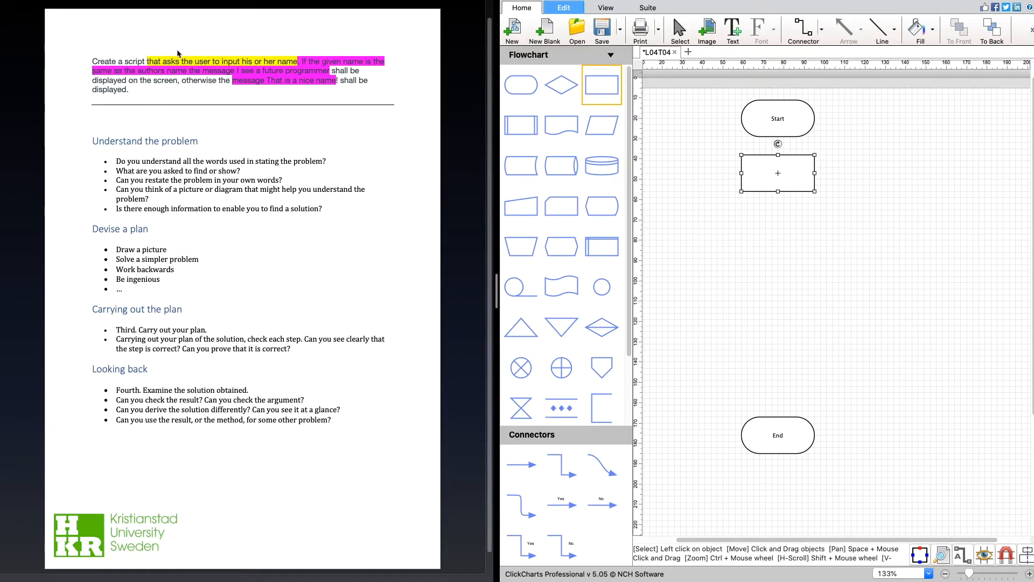
mouse_move(187, 79)
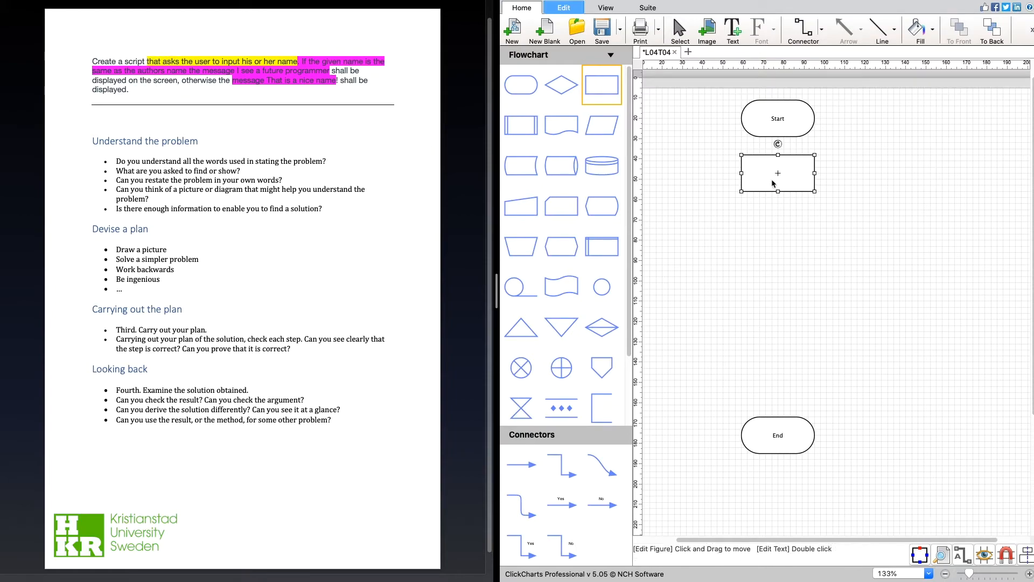
double_click(778, 174)
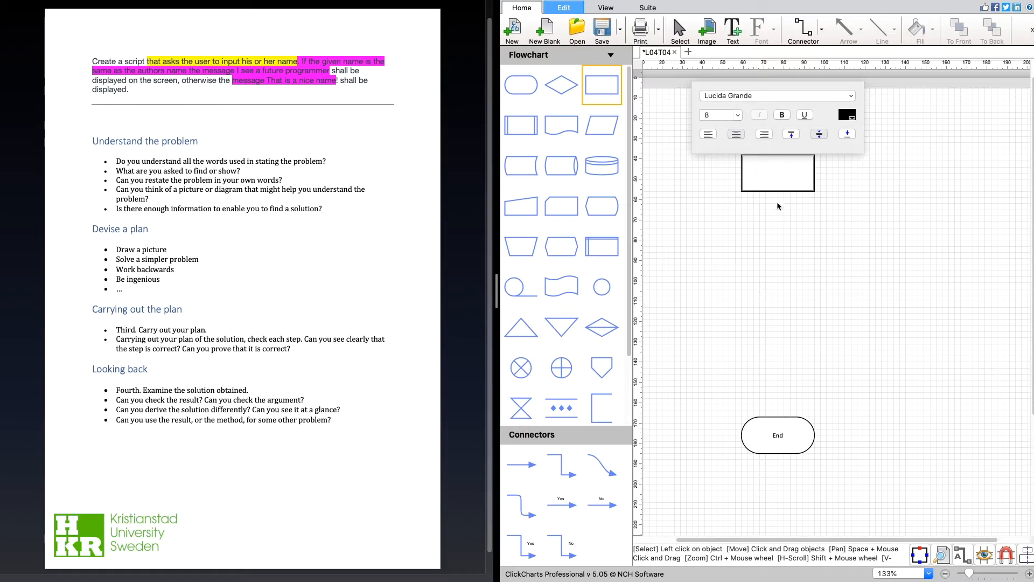
mouse_move(780, 209)
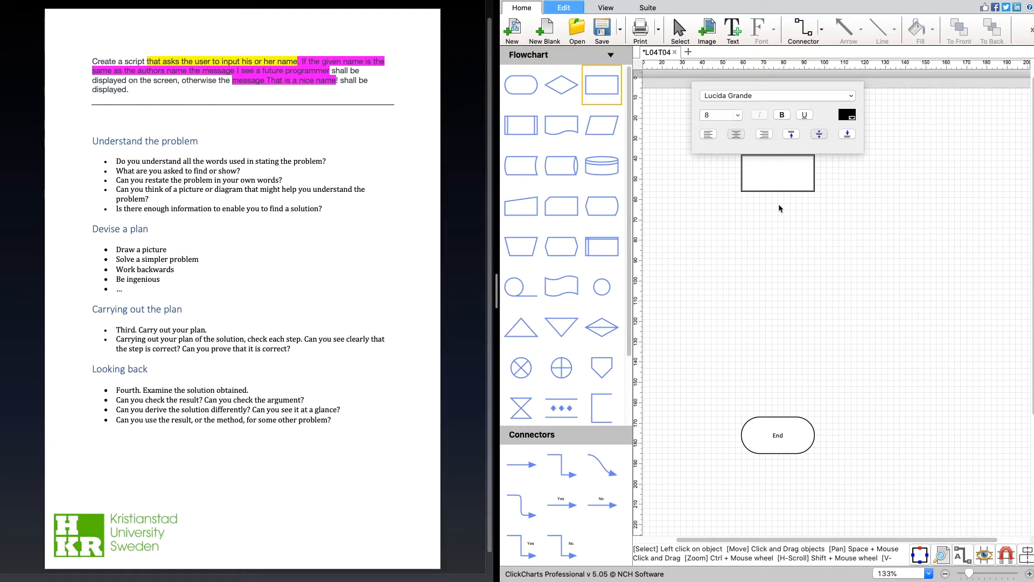
text(Declare the authors)
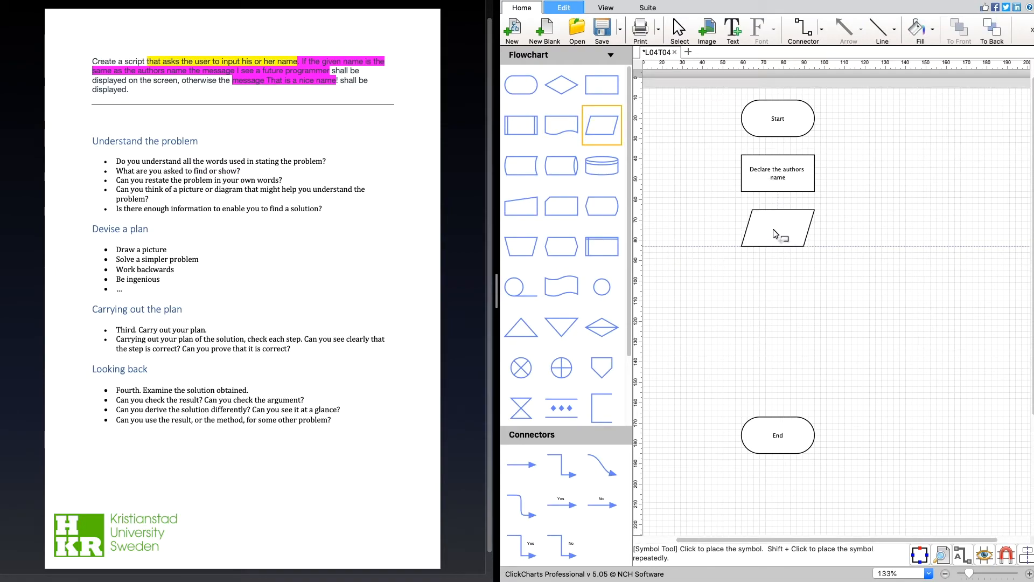
Place an input parallelogram below the declare box and label it 'Input users name'
click(777, 228)
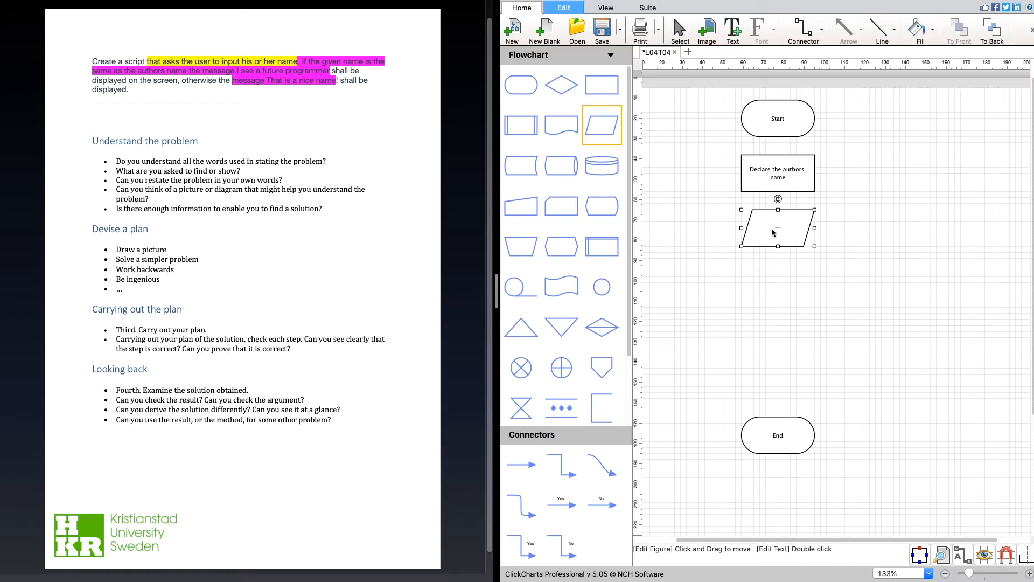
double_click(776, 228)
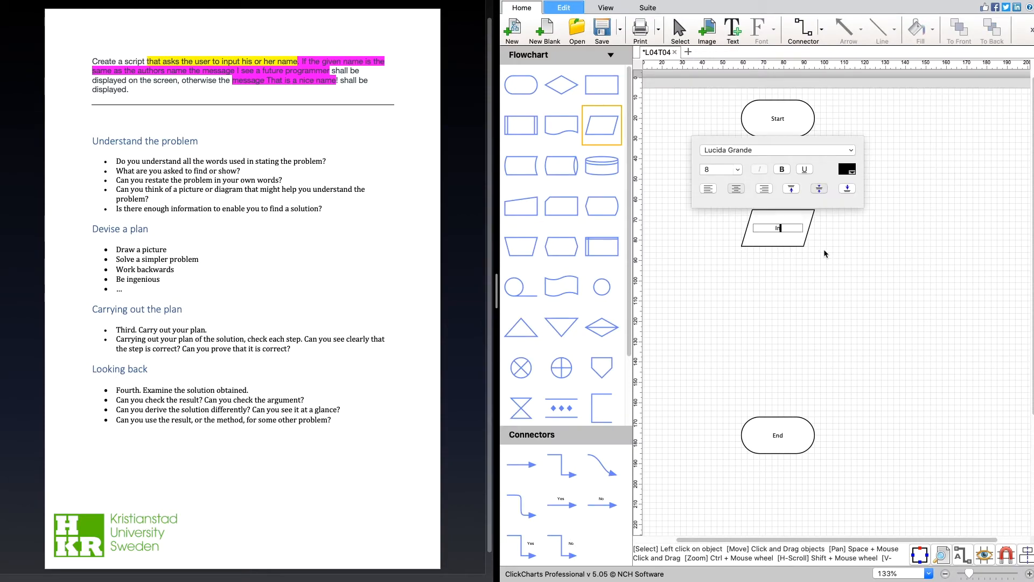
text(Input)
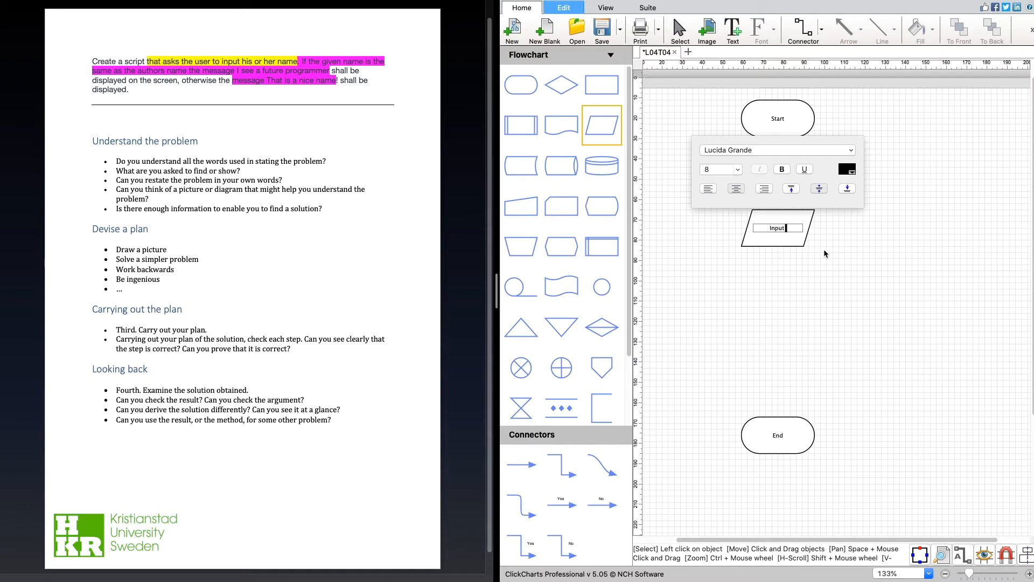
text(users name)
text(Declare the authors name)
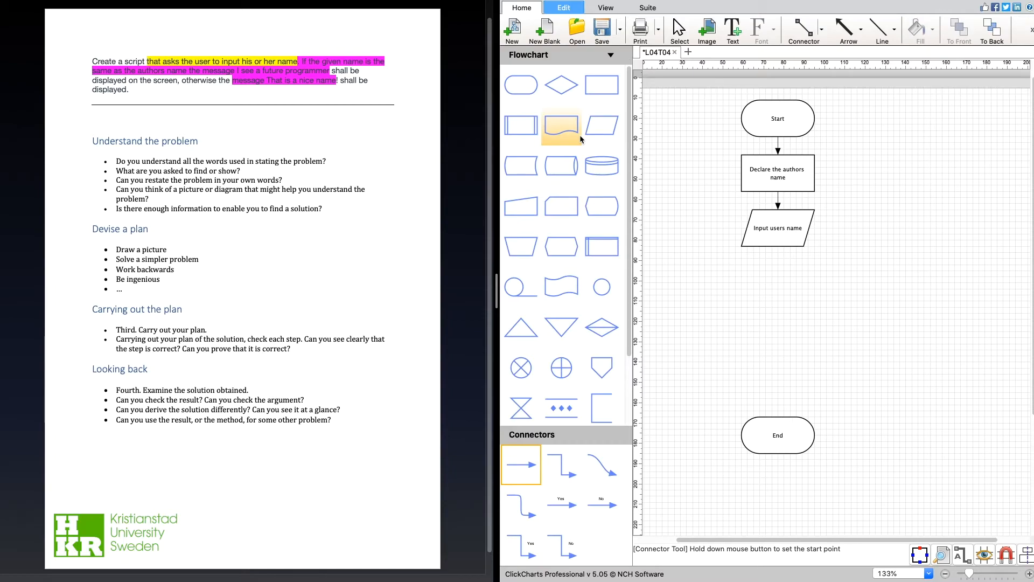
mouse_move(561, 286)
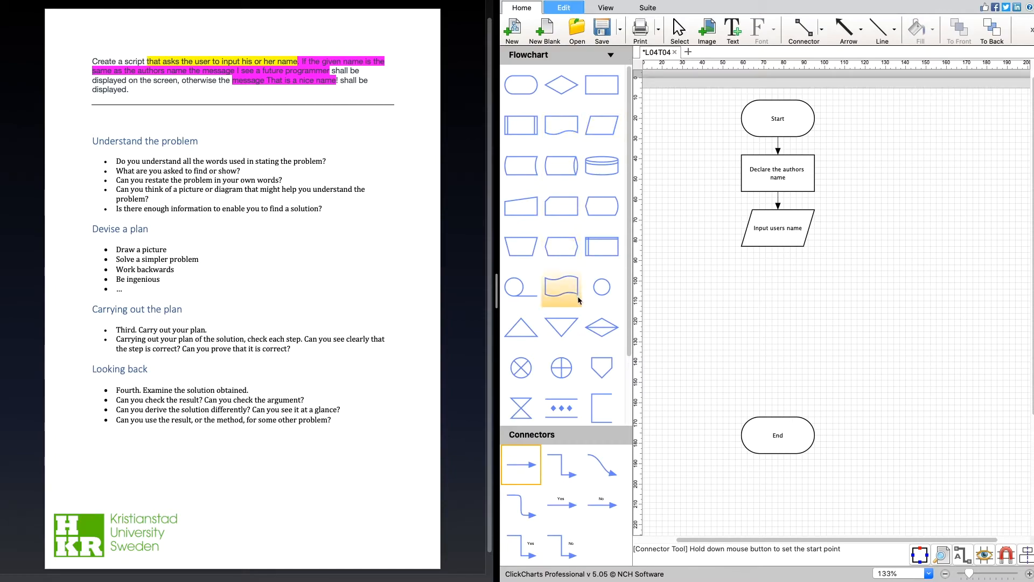
mouse_move(560, 84)
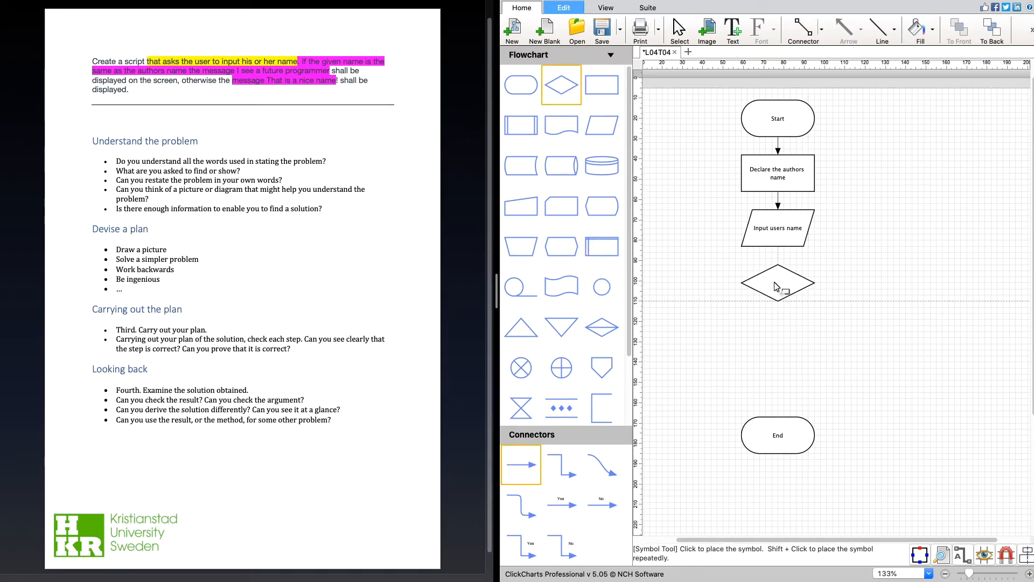
Place a decision diamond below the input block reading 'user name = author name?' in size-8 text
click(778, 284)
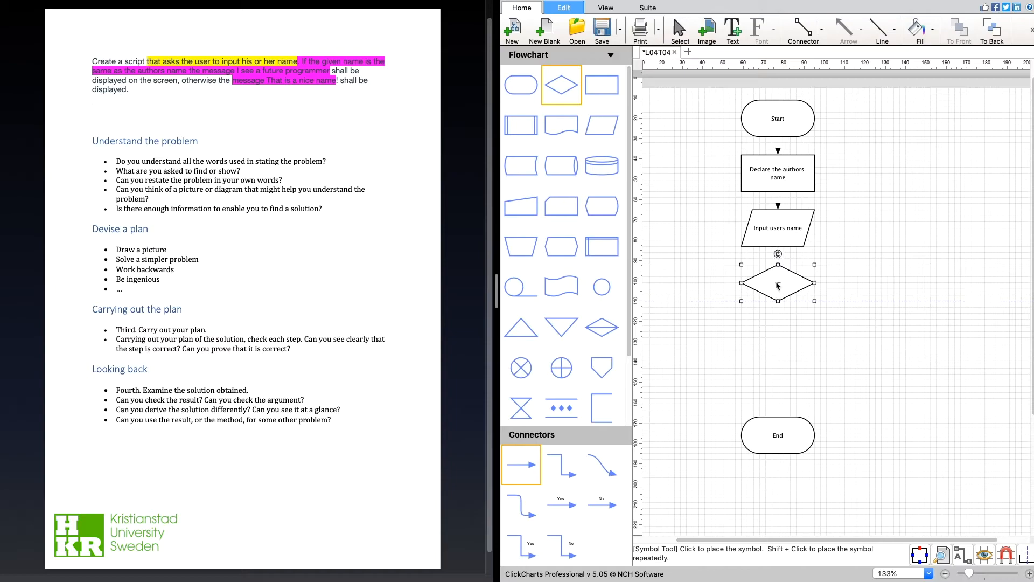
double_click(777, 283)
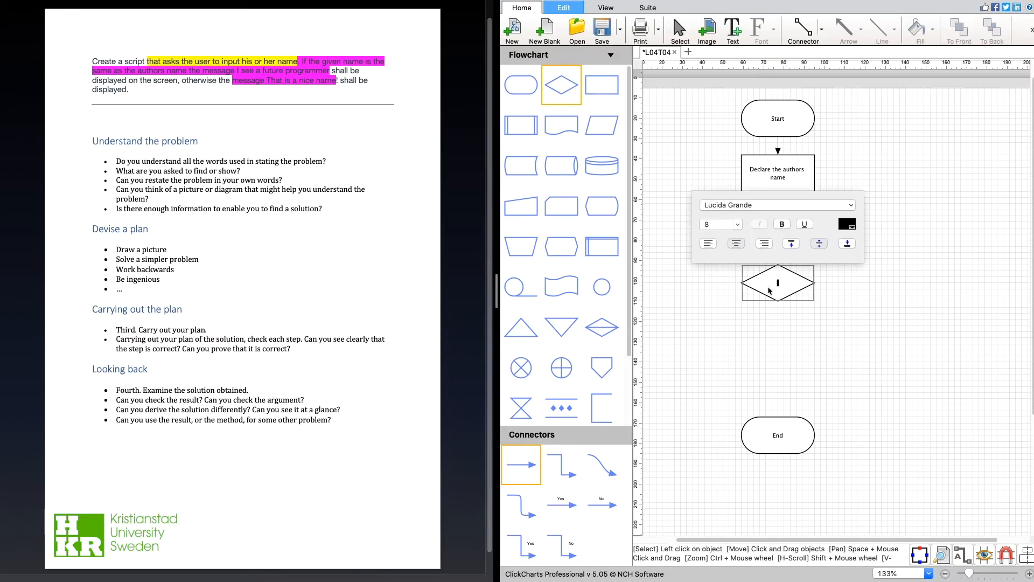
mouse_move(827, 334)
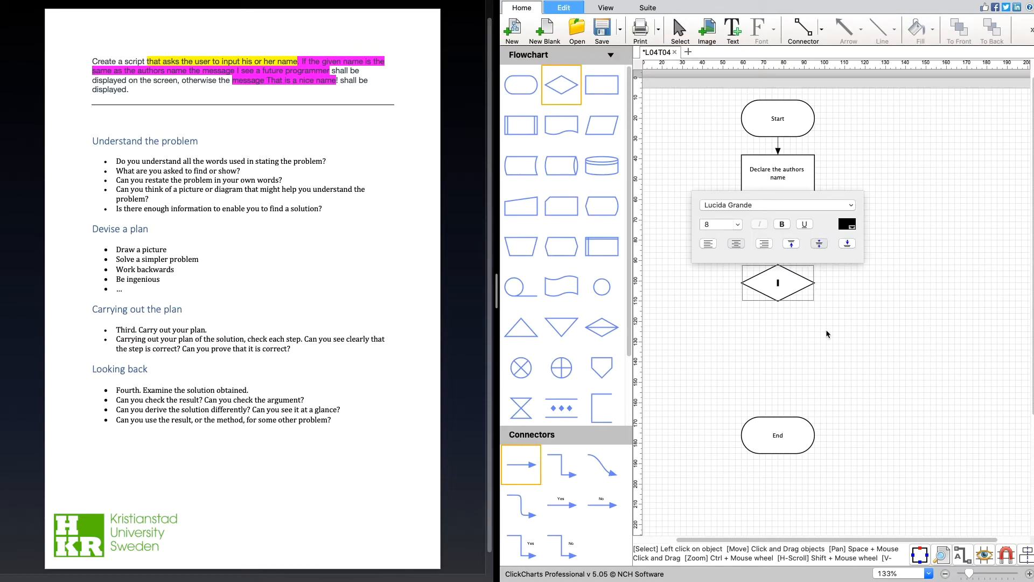
text(user)
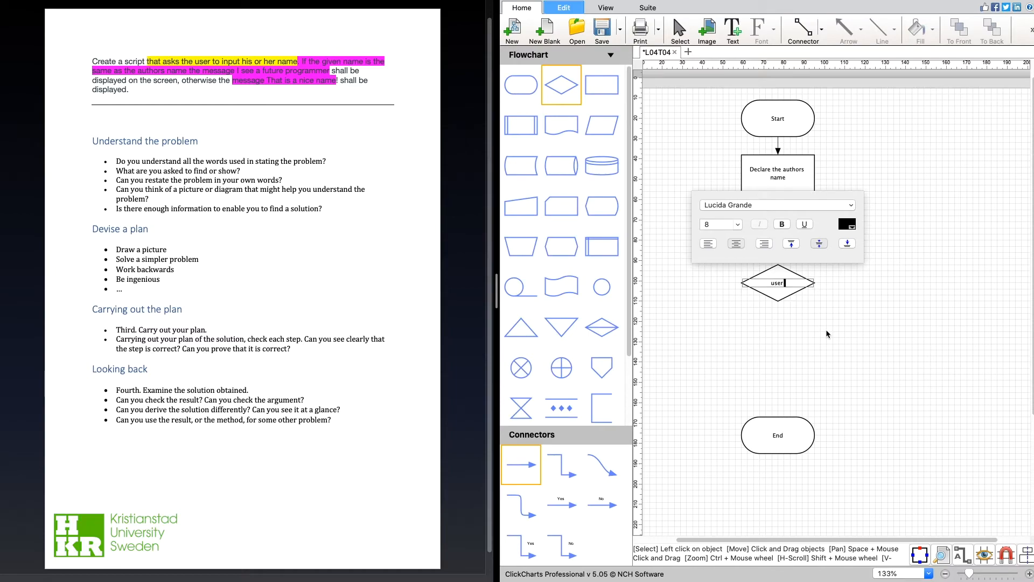
text(name = author name?)
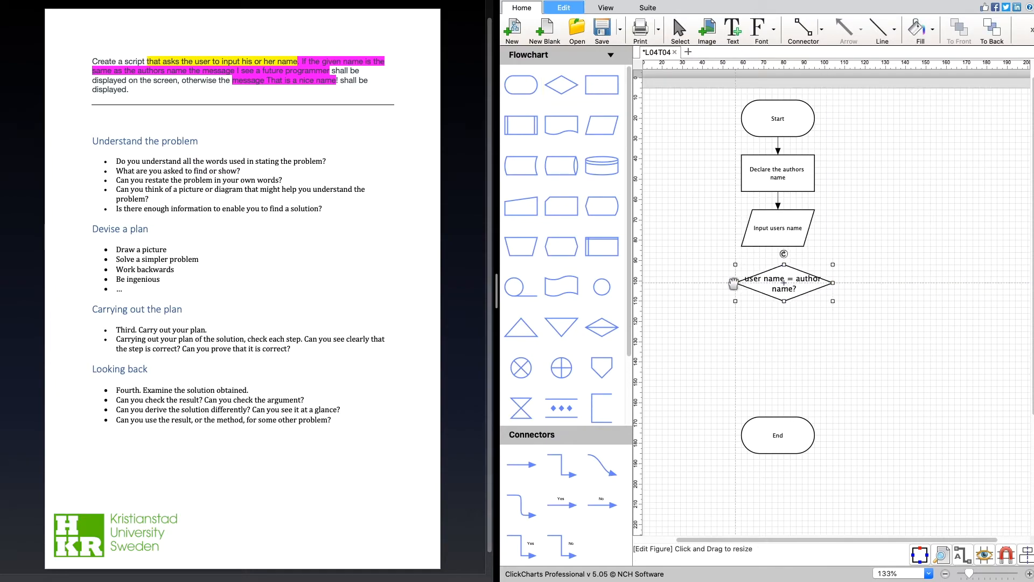
double_click(777, 283)
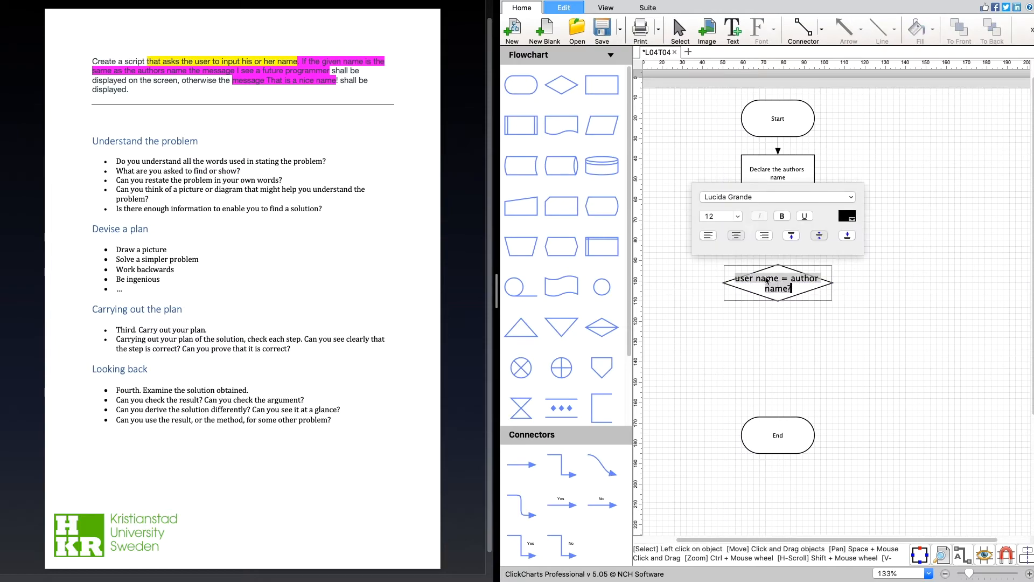
click(718, 216)
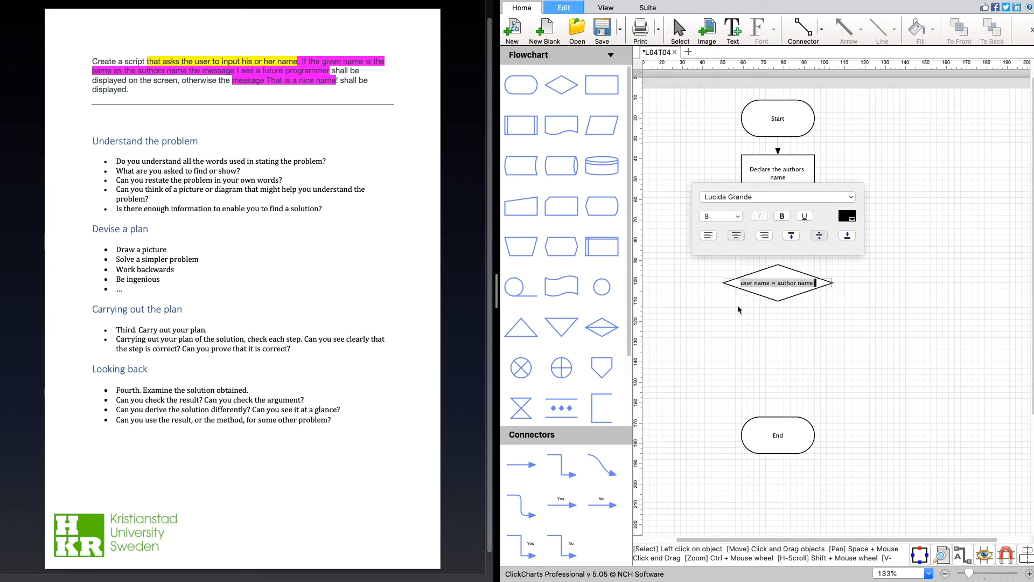
click(798, 338)
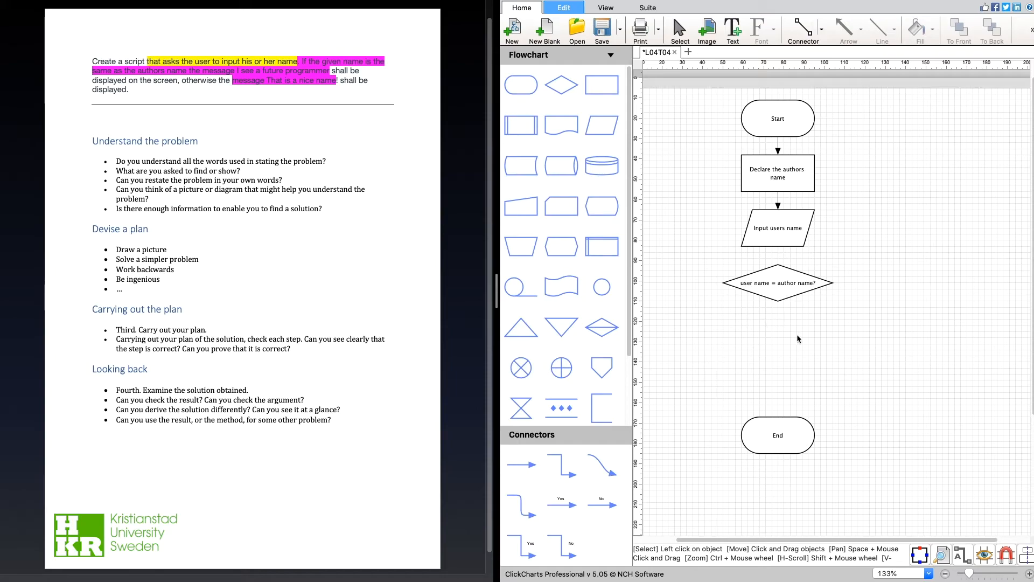
mouse_move(561, 207)
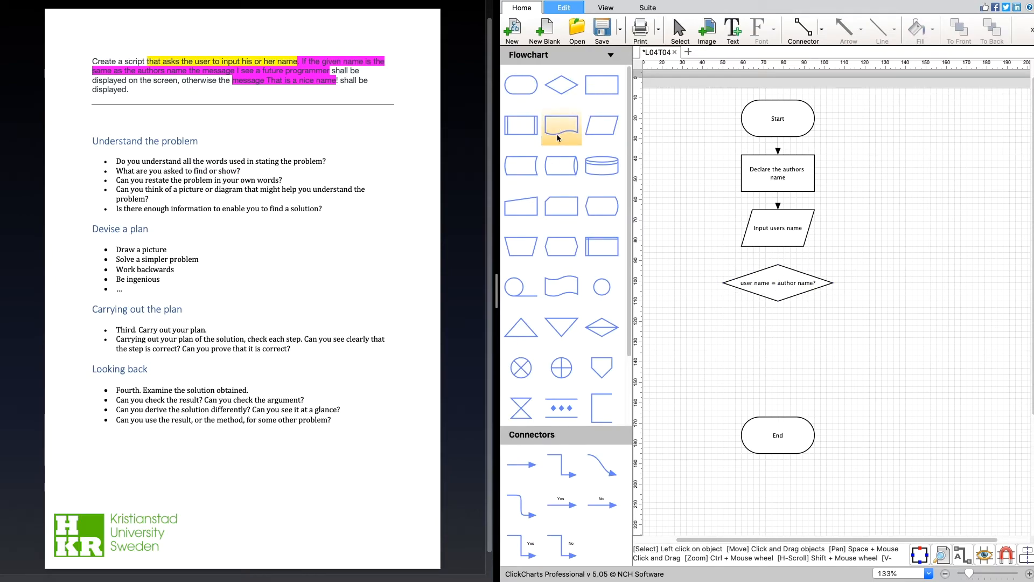
mouse_move(601, 166)
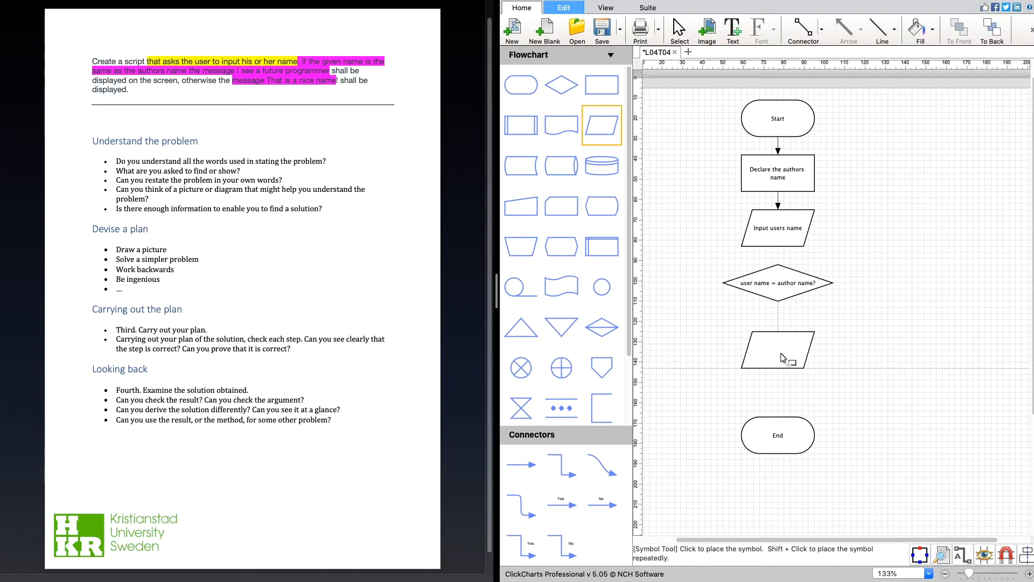
Place two output parallelograms, one below the decision and one to its right
click(777, 349)
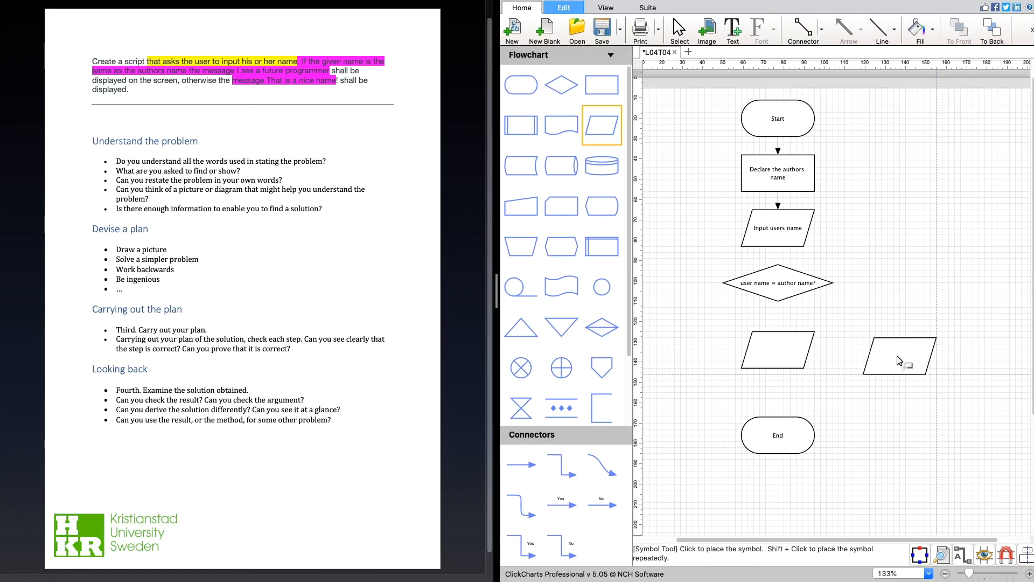
click(899, 356)
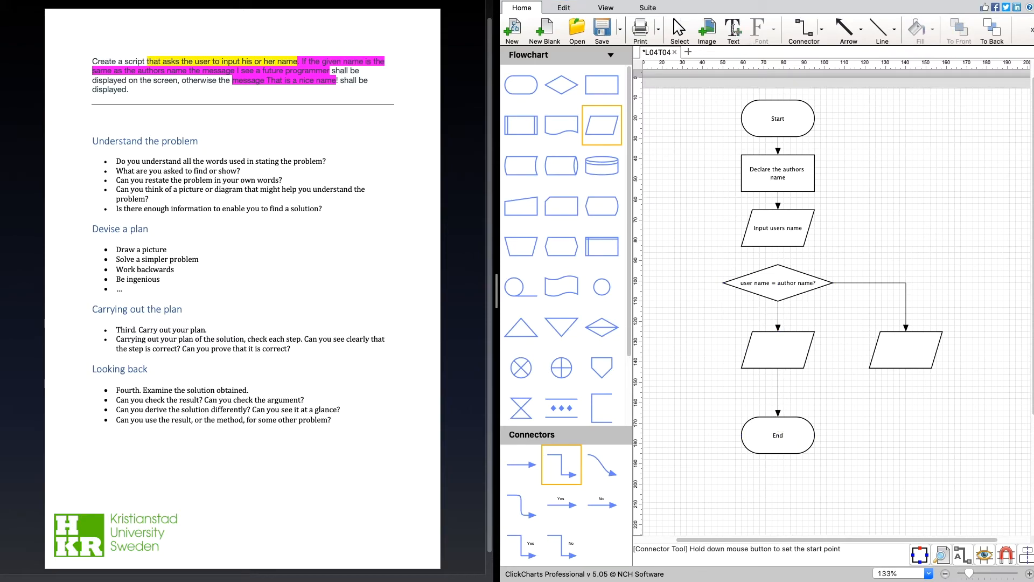
Add a 'True' text label near the decision's right branch
click(733, 30)
text(True)
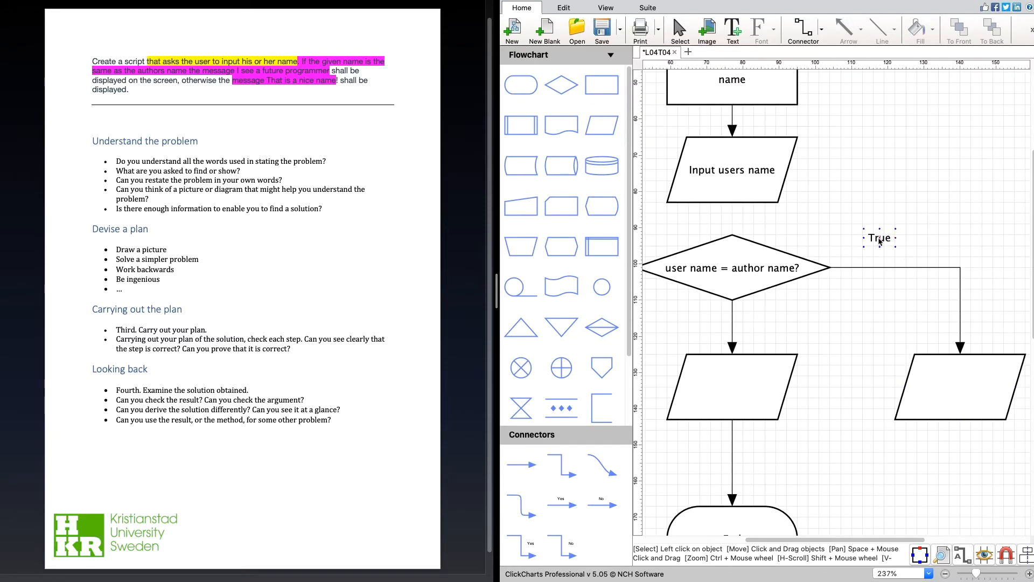
Move 'True' onto the right connector and relabel the copied text by the downward branch 'False'
click(879, 237)
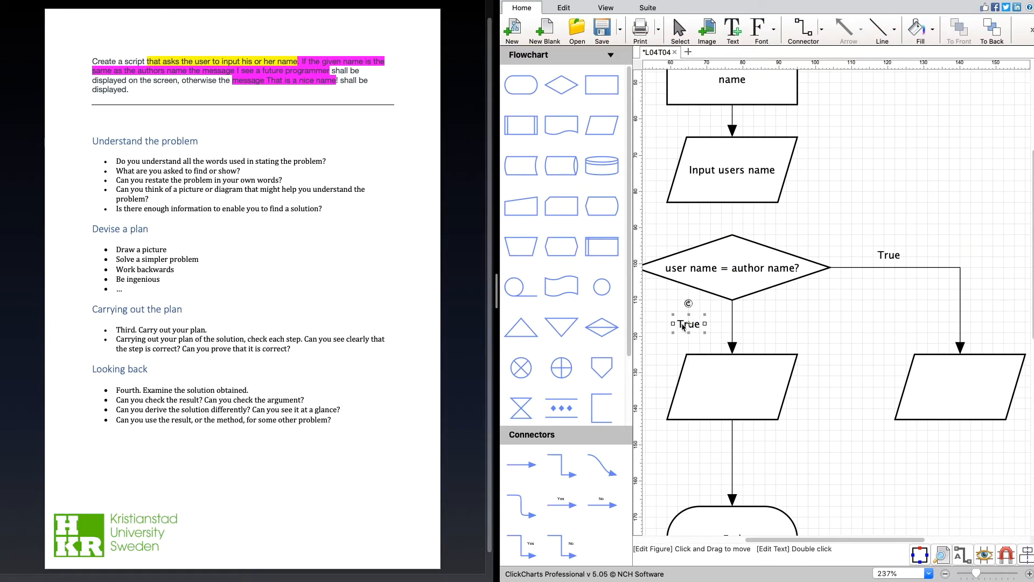
double_click(689, 324)
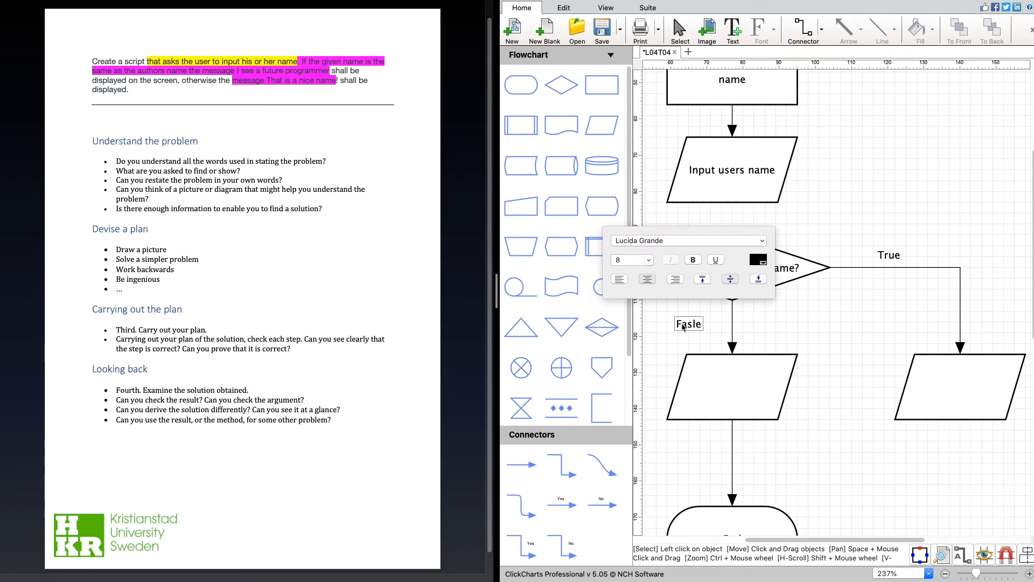
key(Backspace)
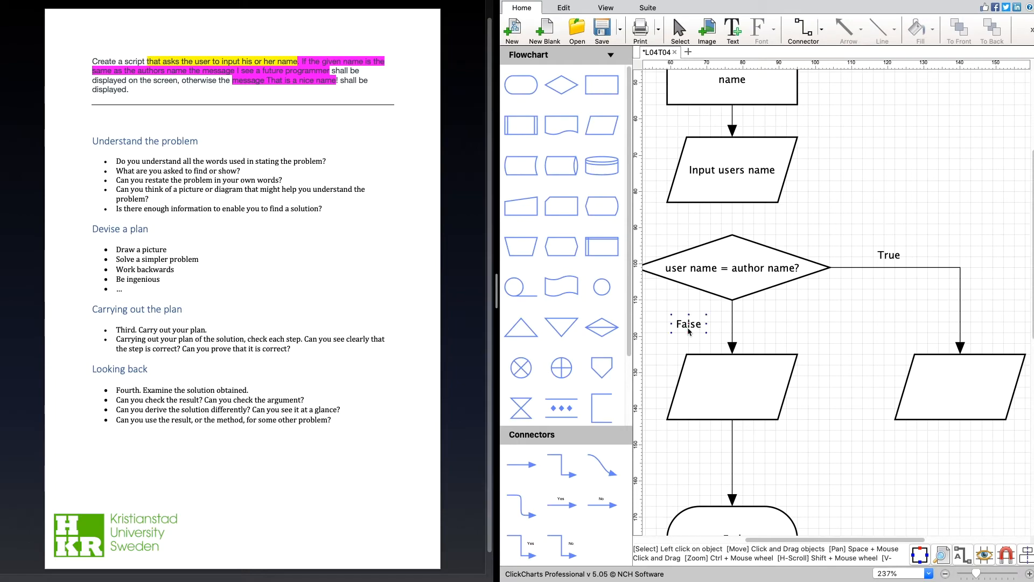
click(688, 324)
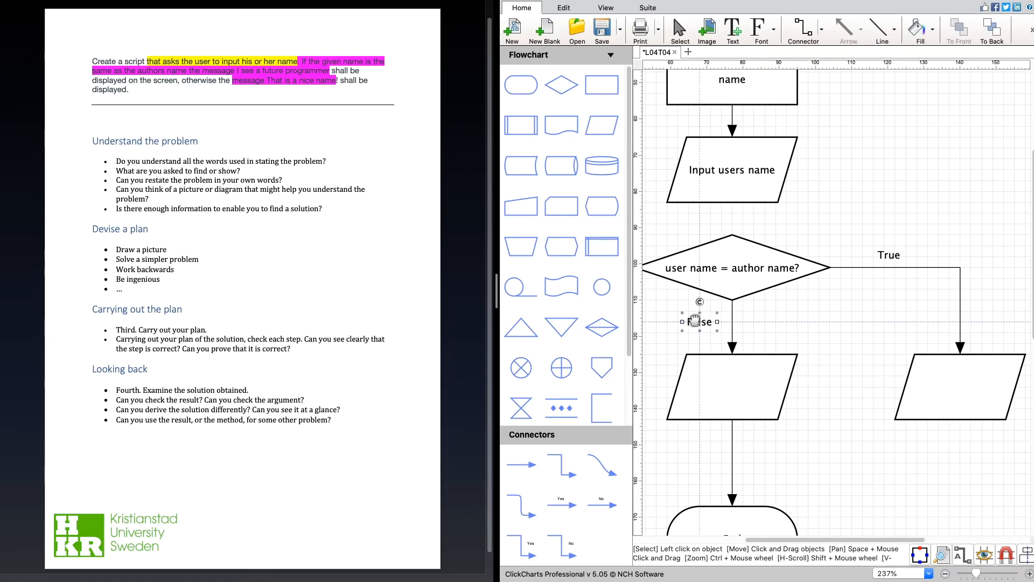
double_click(700, 323)
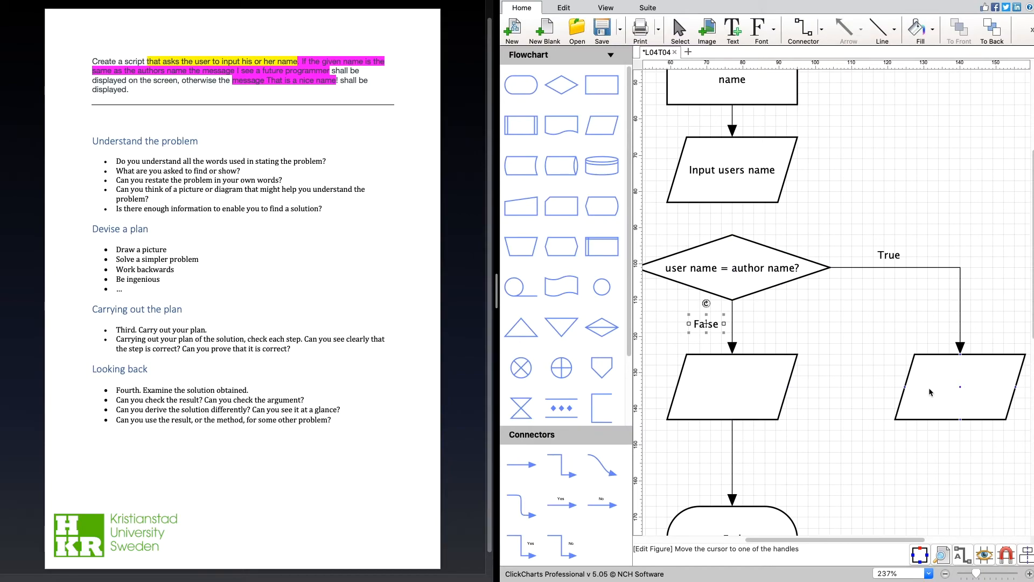
Make the right output block read 'Display: I see a future programmer'
double_click(960, 387)
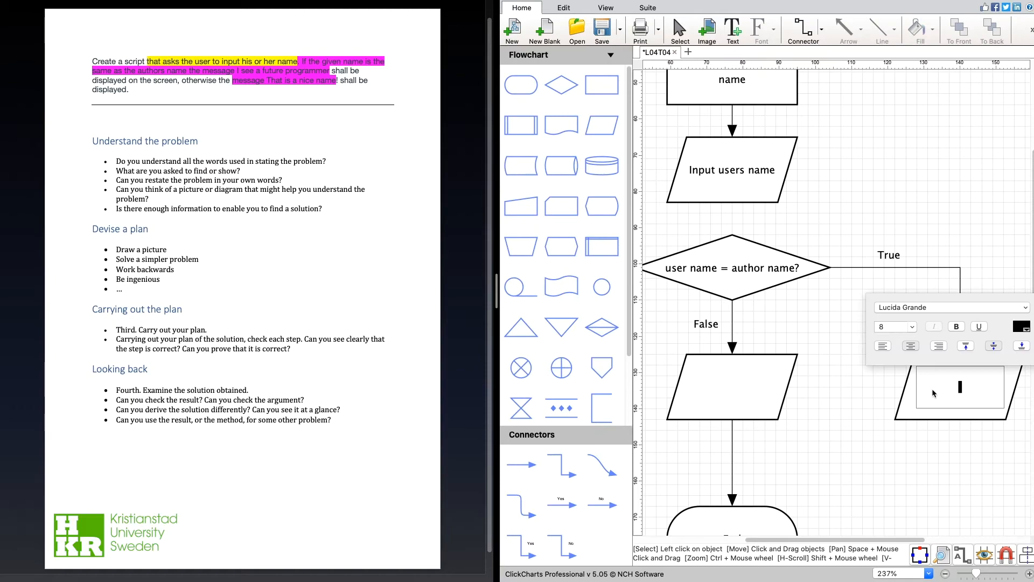
mouse_move(986, 401)
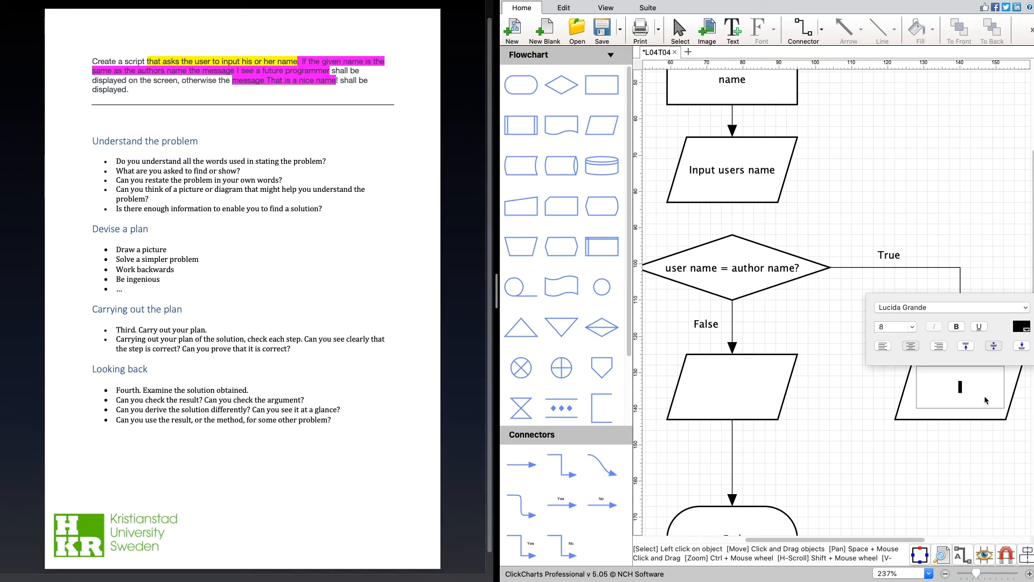
text(Display:)
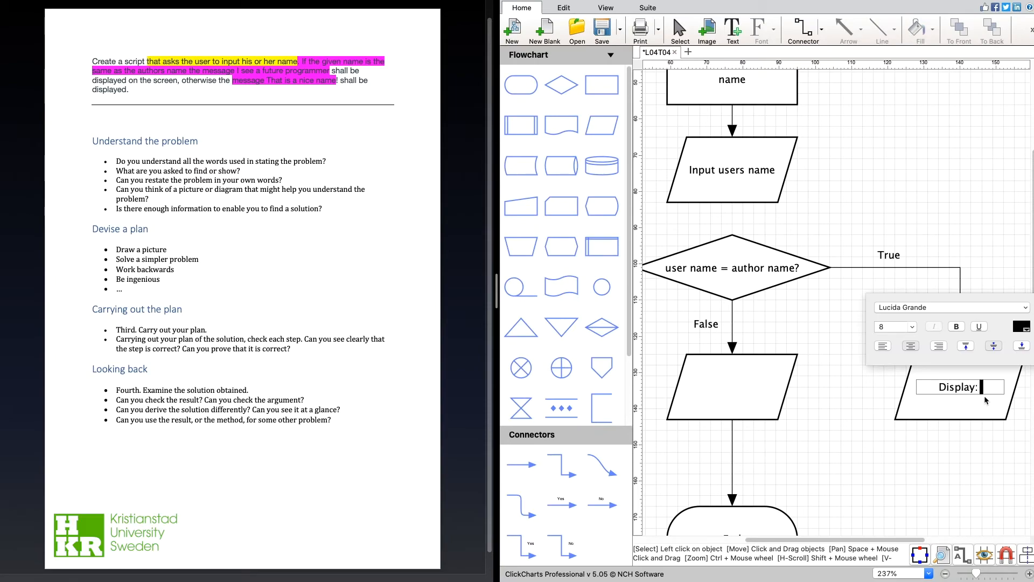
text(I see a future programmer)
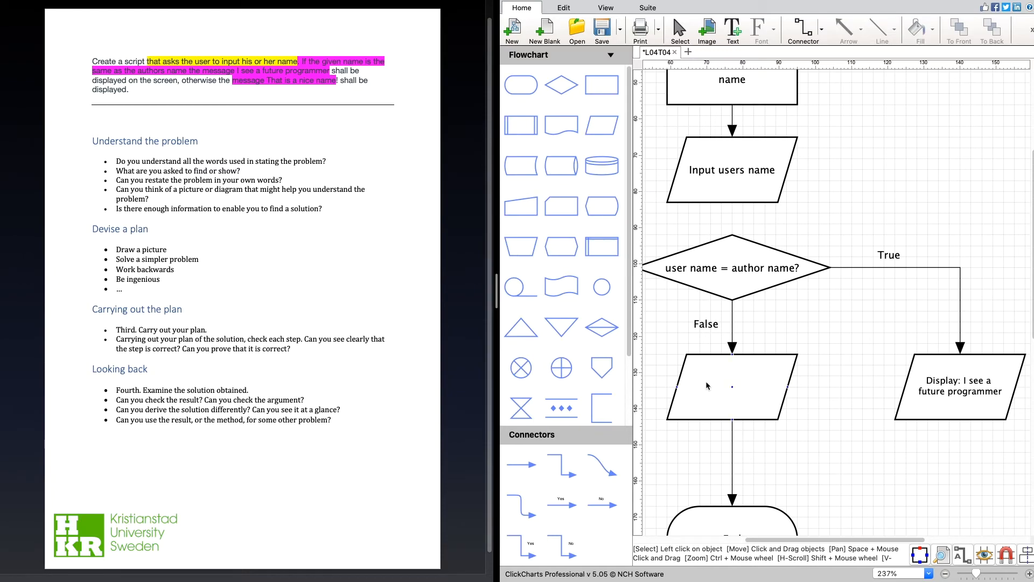
Make the lower output block read 'Display: That is a nice name!' and zoom out to view the whole flowchart
double_click(733, 386)
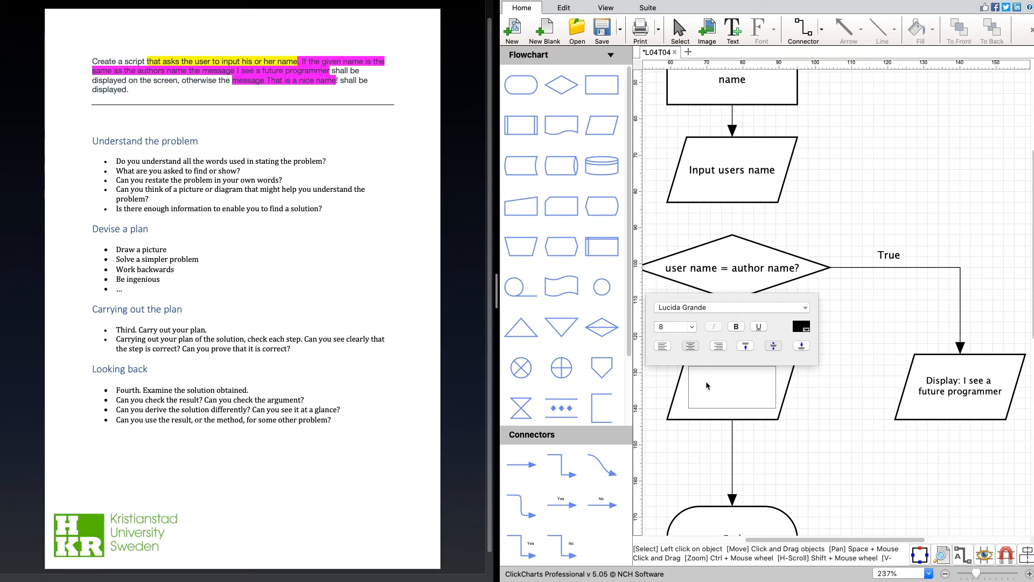
mouse_move(342, 87)
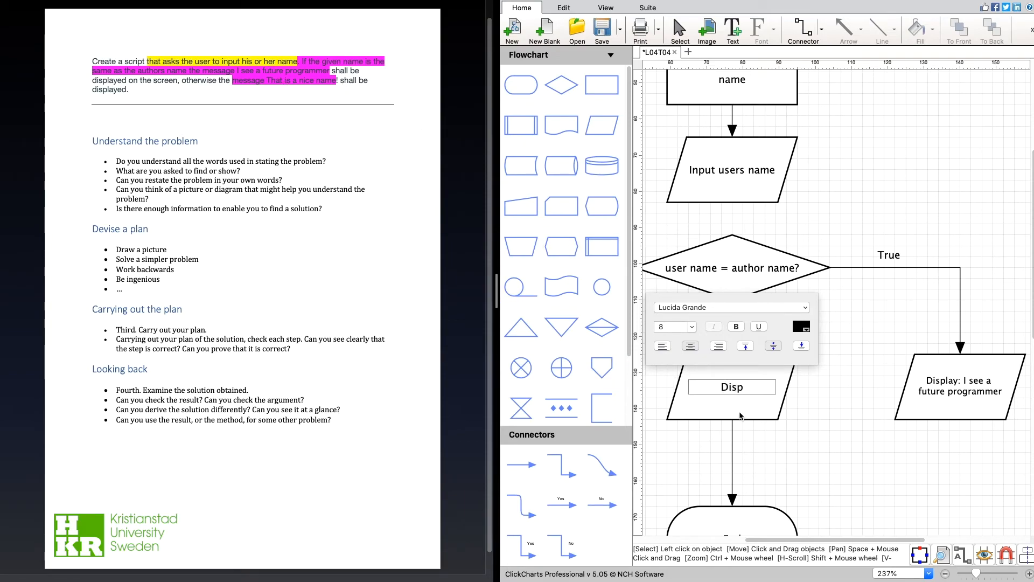
text(Display: That is a)
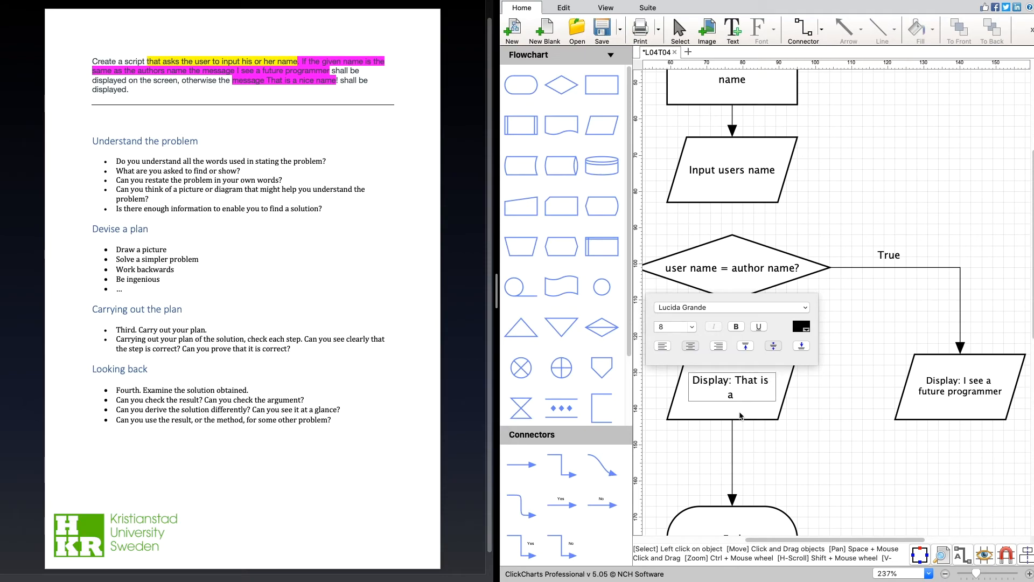
text(nice name!)
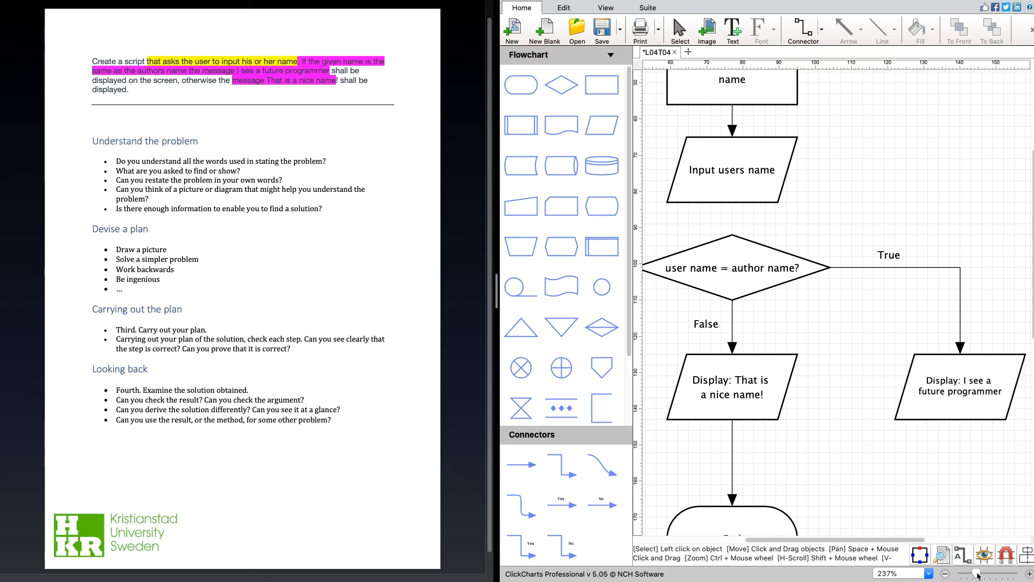
click(945, 573)
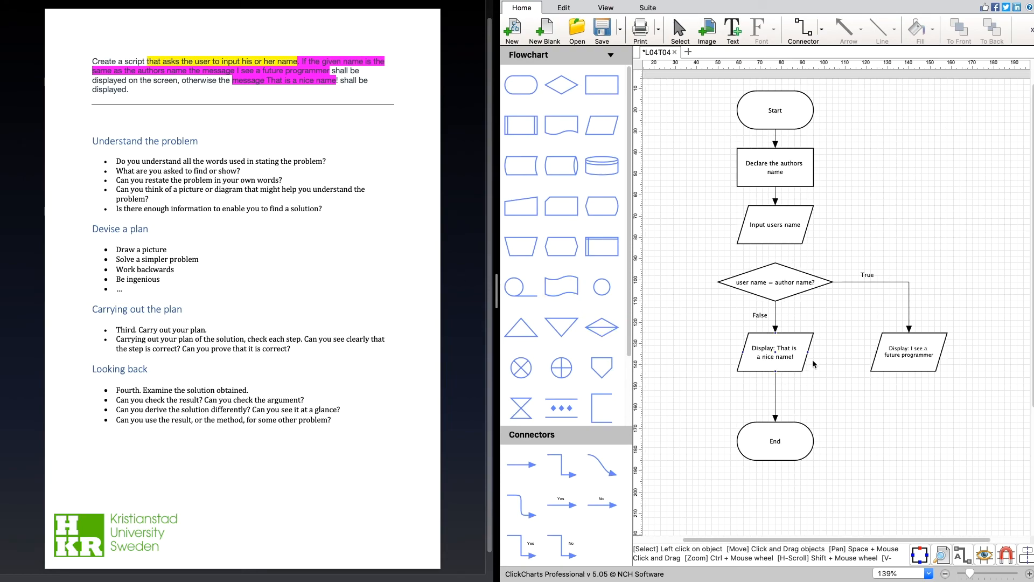
Select the elbow connector to join the True message shape to the End line
click(561, 464)
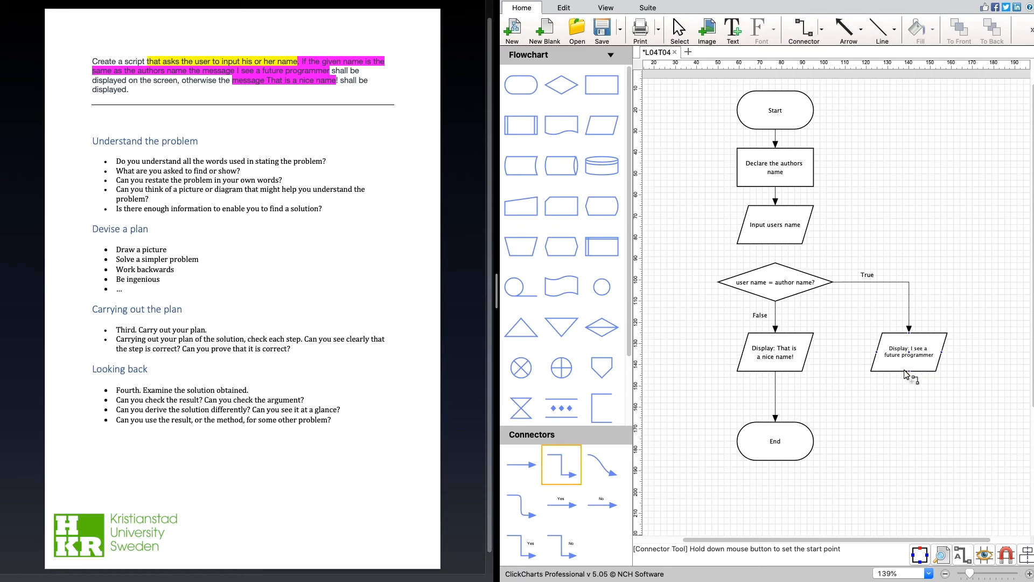
mouse_move(911, 378)
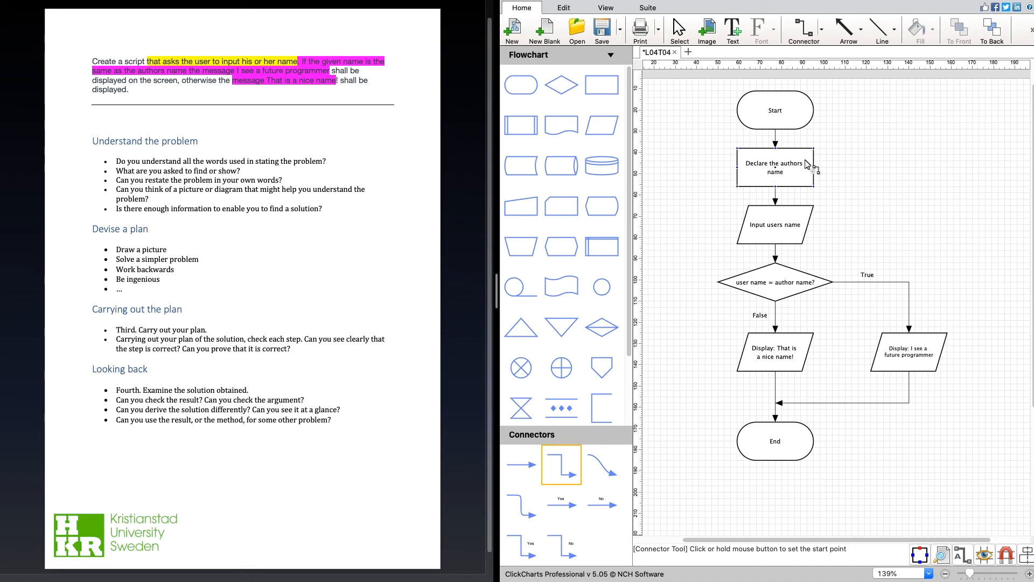
mouse_move(790, 159)
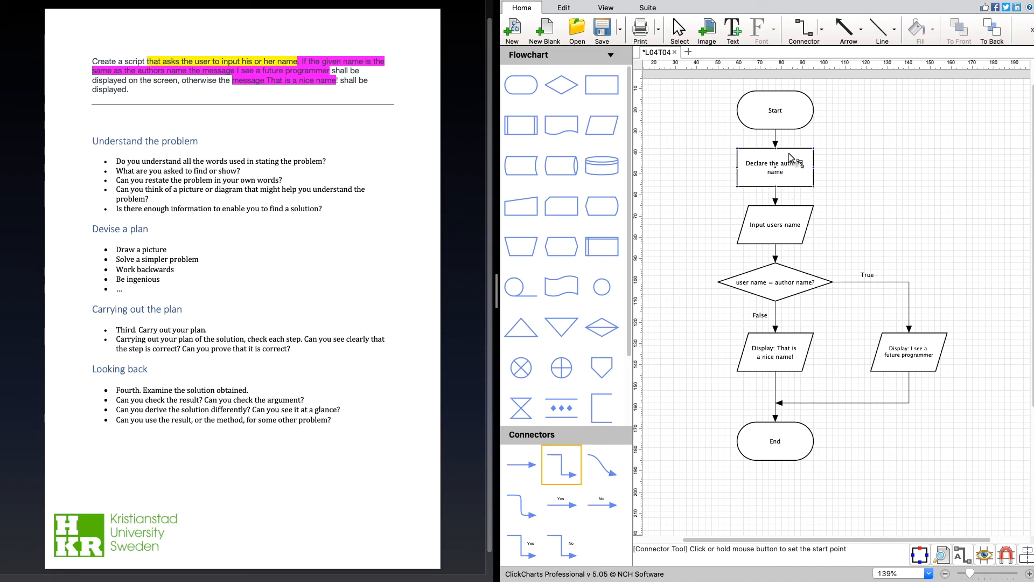
mouse_move(775, 163)
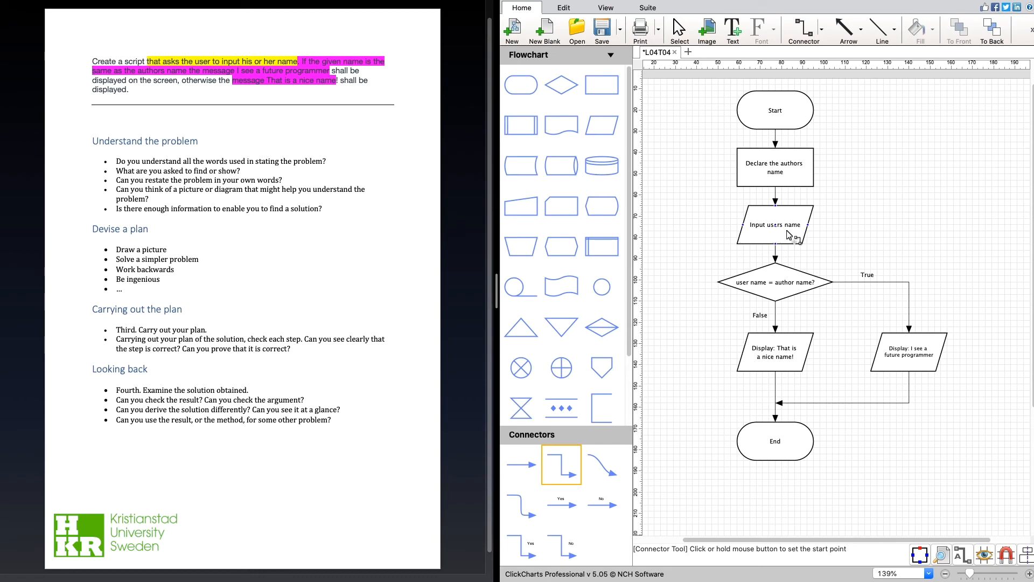
mouse_move(786, 295)
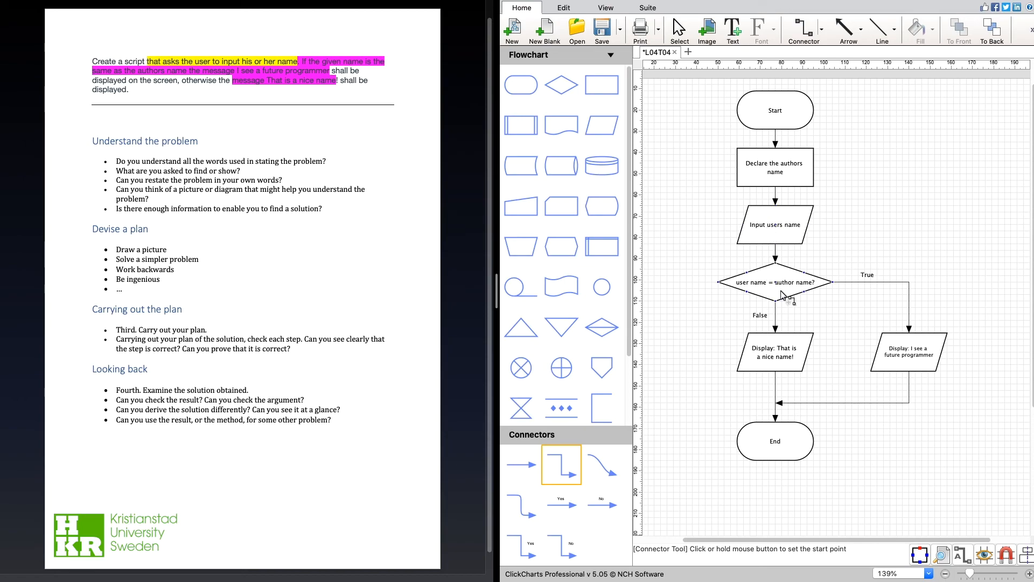
mouse_move(795, 280)
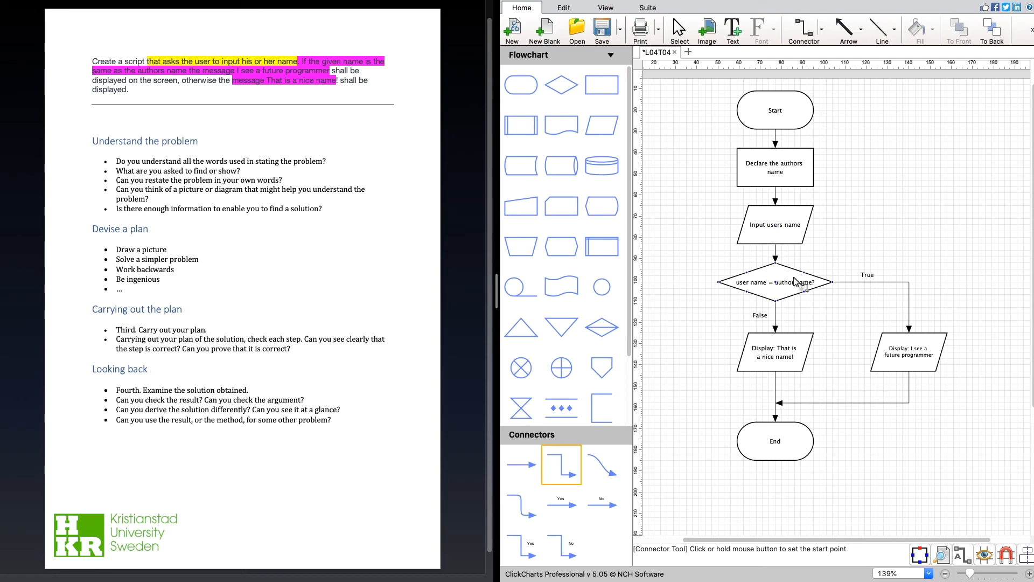
mouse_move(911, 281)
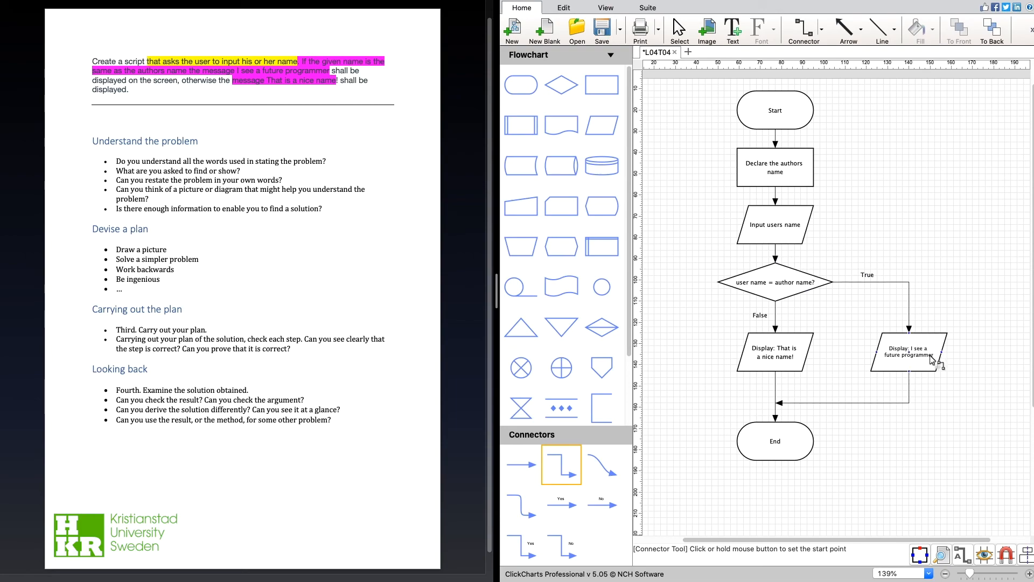
mouse_move(913, 371)
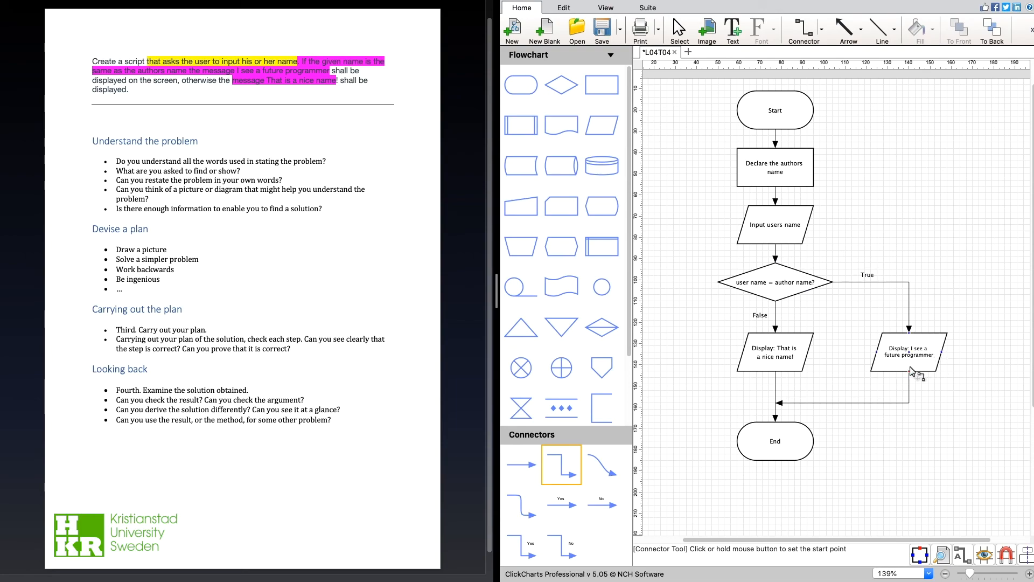
mouse_move(772, 449)
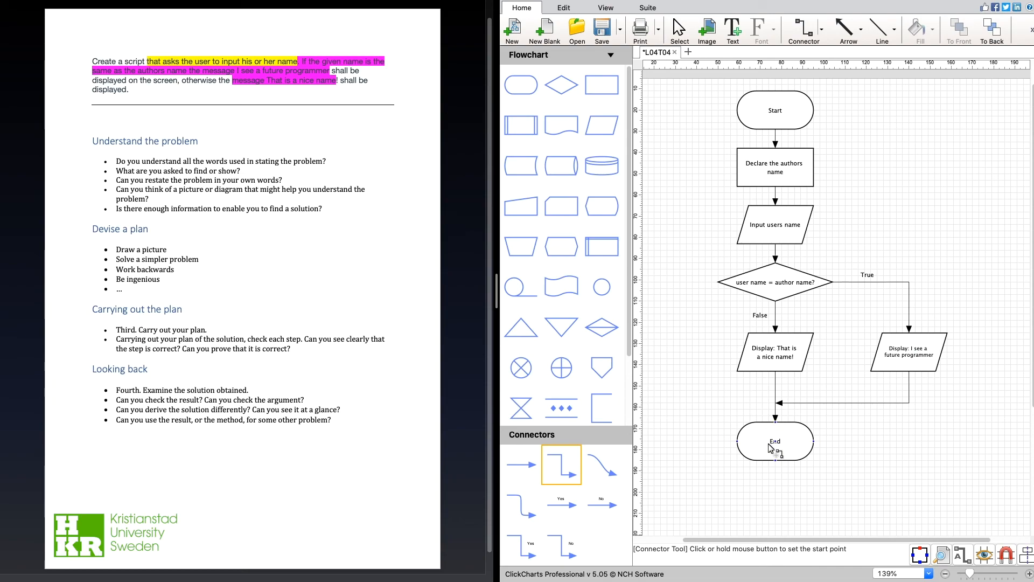
mouse_move(782, 273)
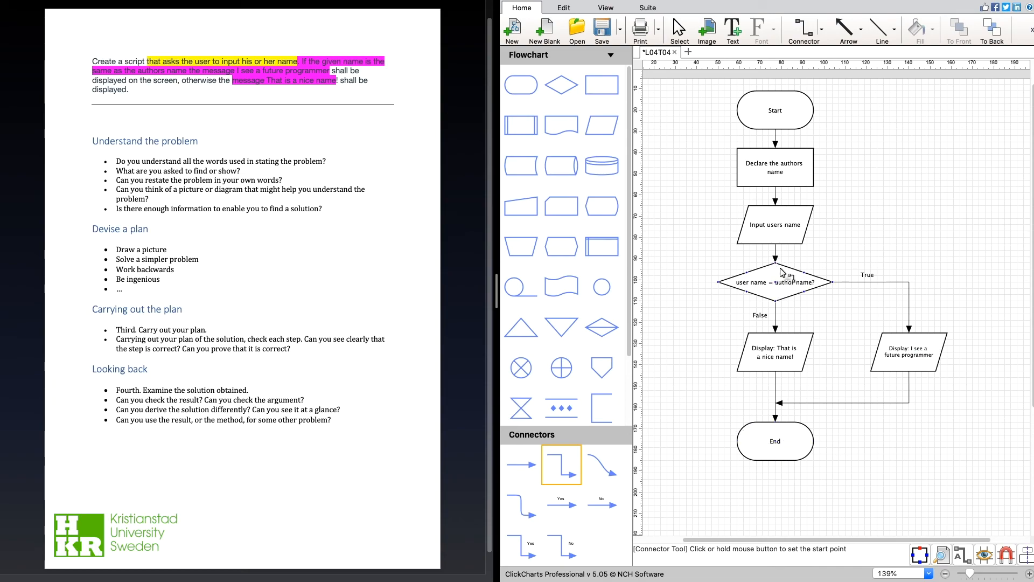
mouse_move(771, 290)
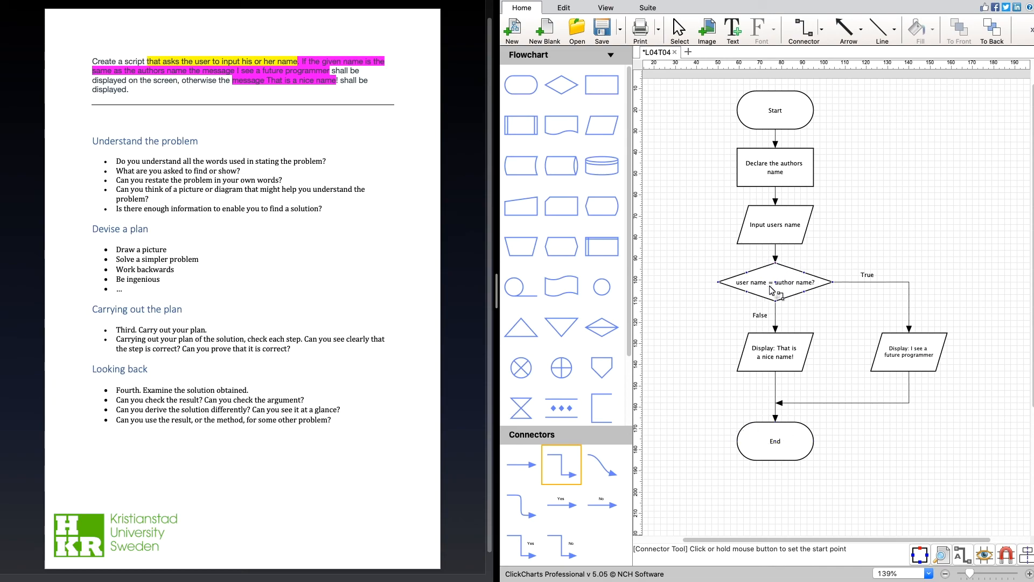
mouse_move(782, 367)
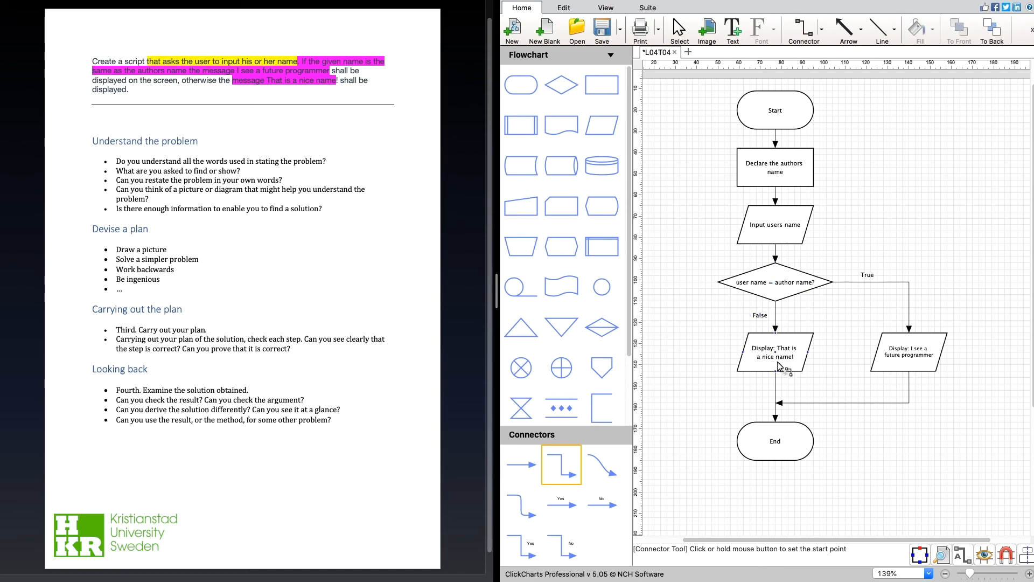
mouse_move(782, 366)
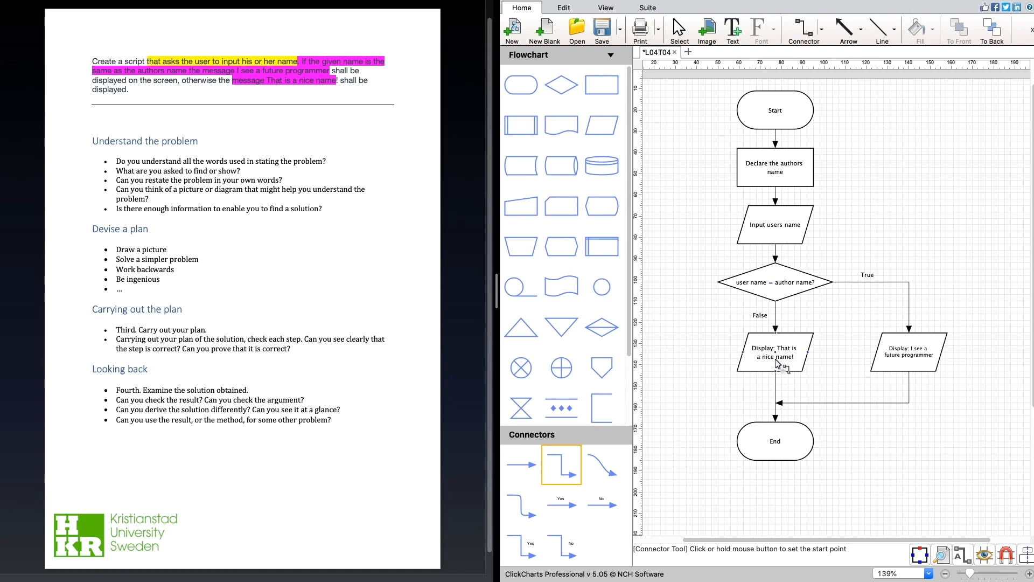
mouse_move(759, 406)
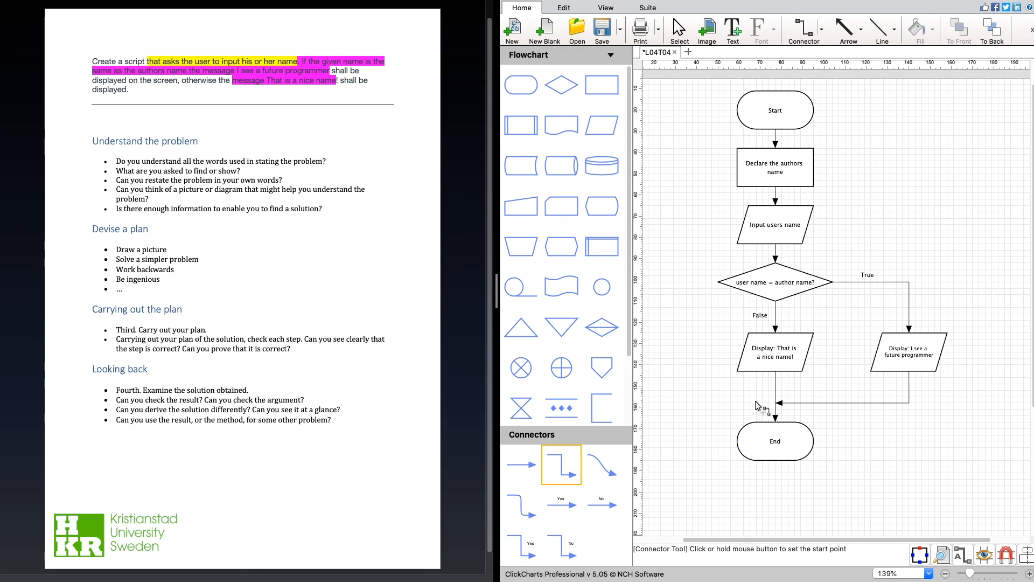
mouse_move(702, 160)
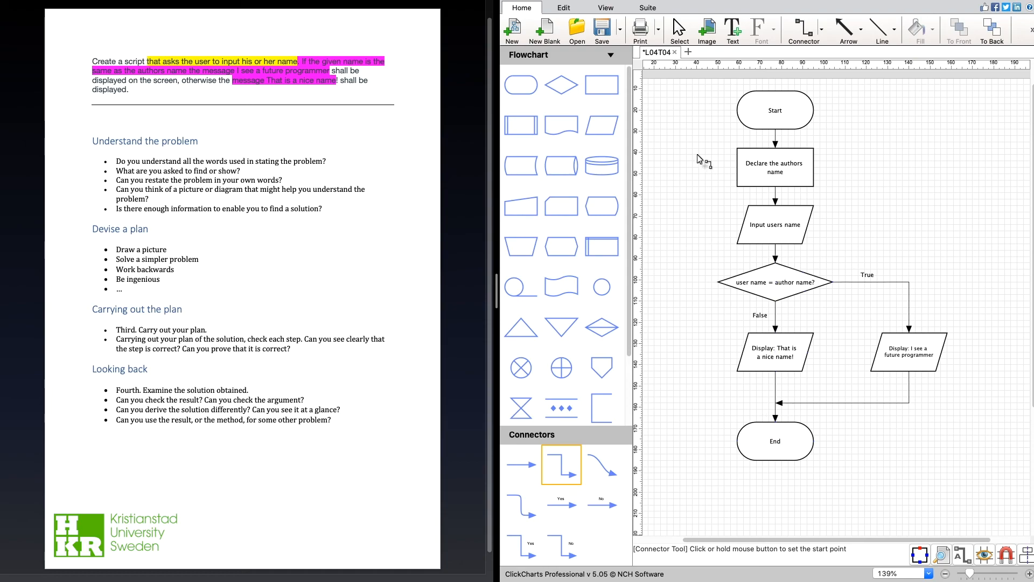
mouse_move(167, 90)
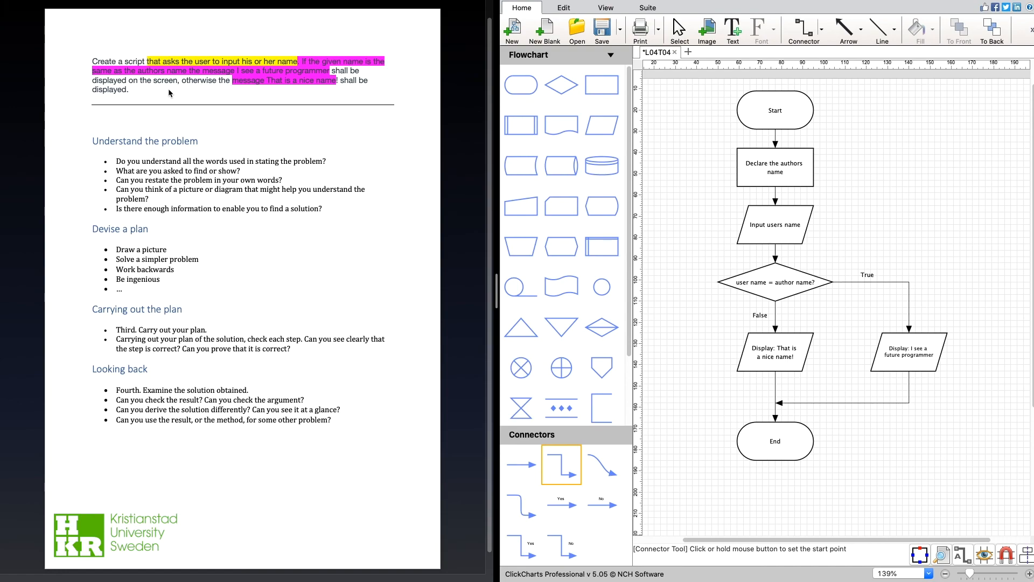
mouse_move(278, 143)
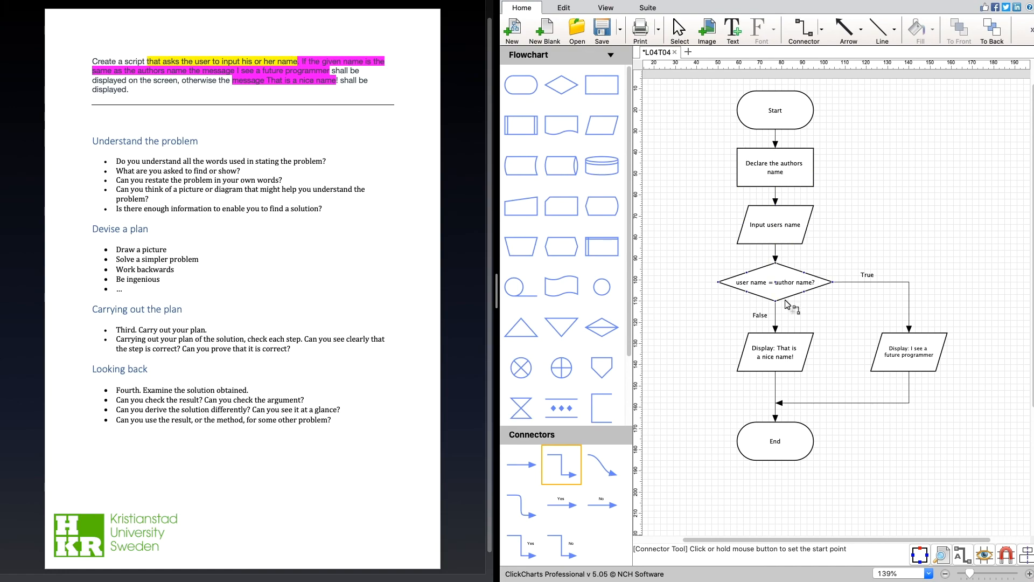
mouse_move(830, 315)
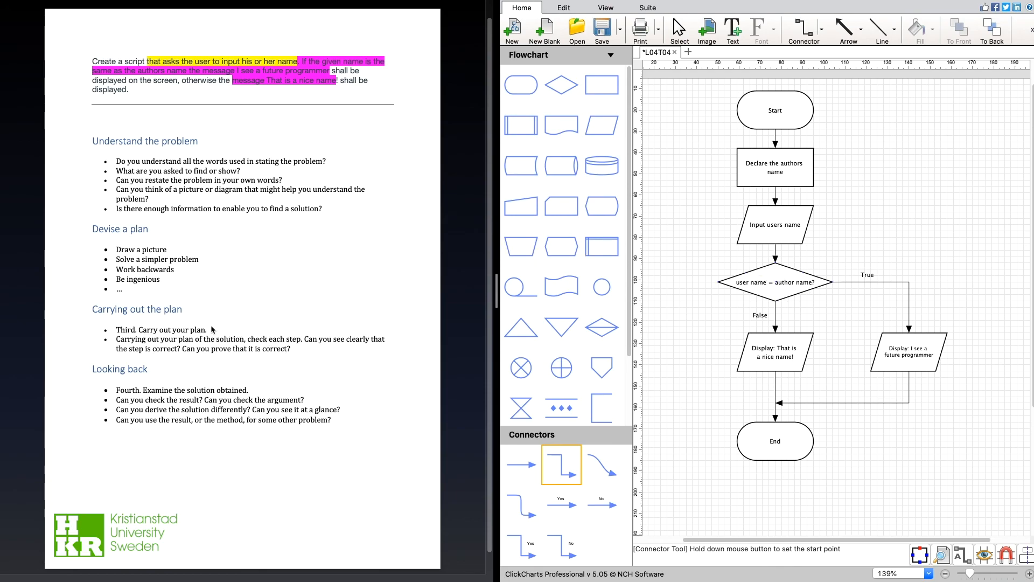
mouse_move(134, 374)
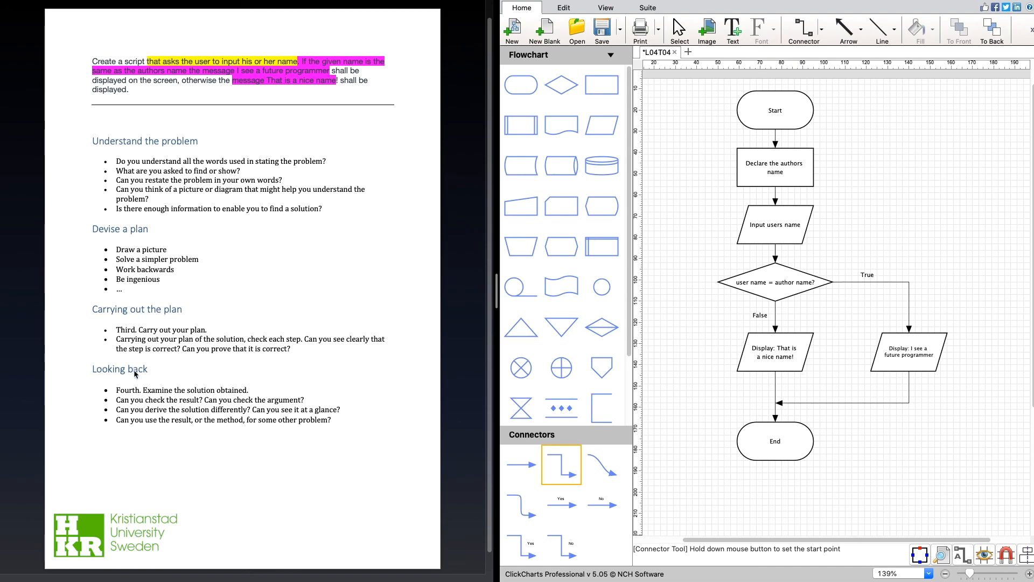
mouse_move(187, 370)
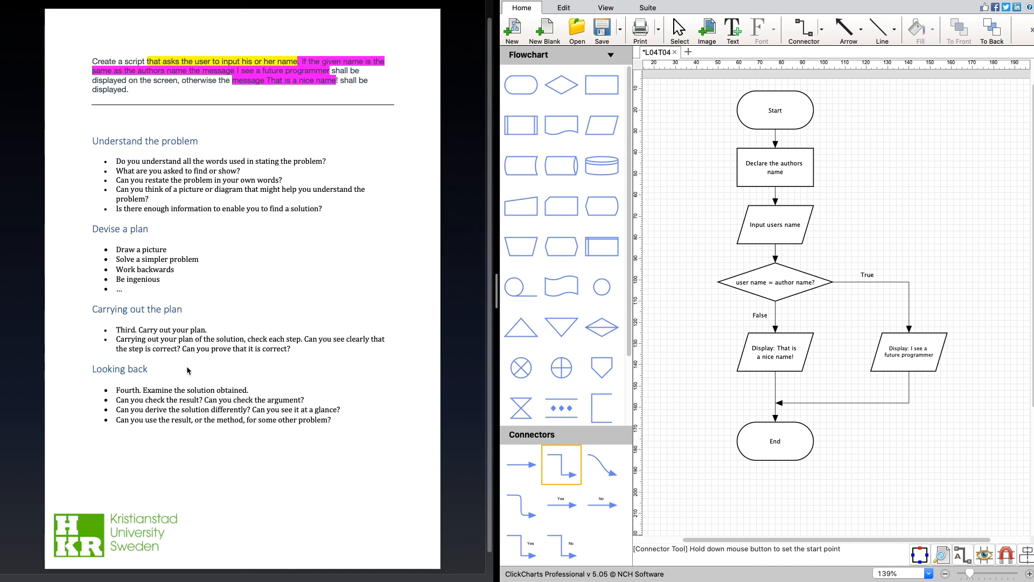